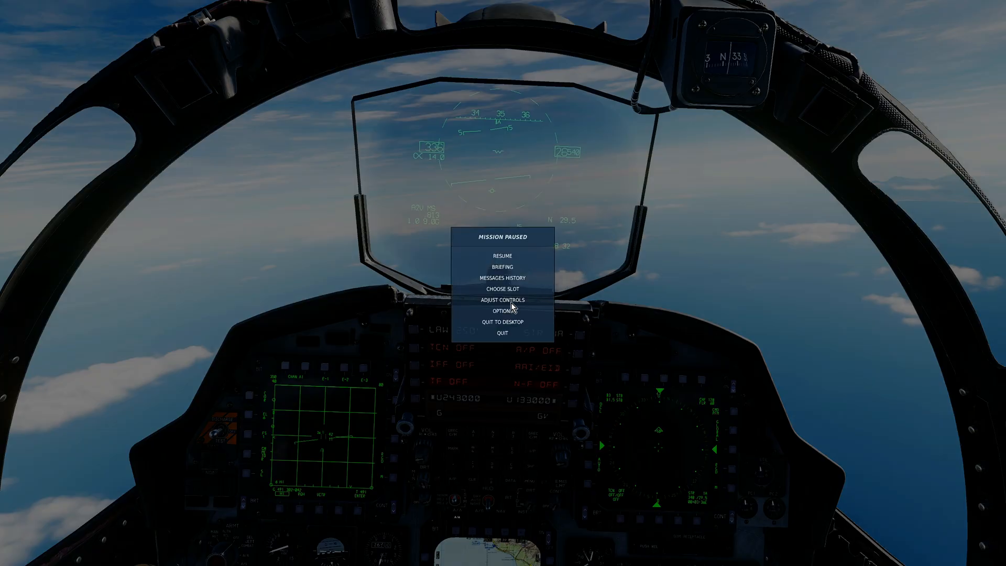
- Load the F-15E_WSO control set in Adjust Controls and start browsing its command categories
click(501, 300)
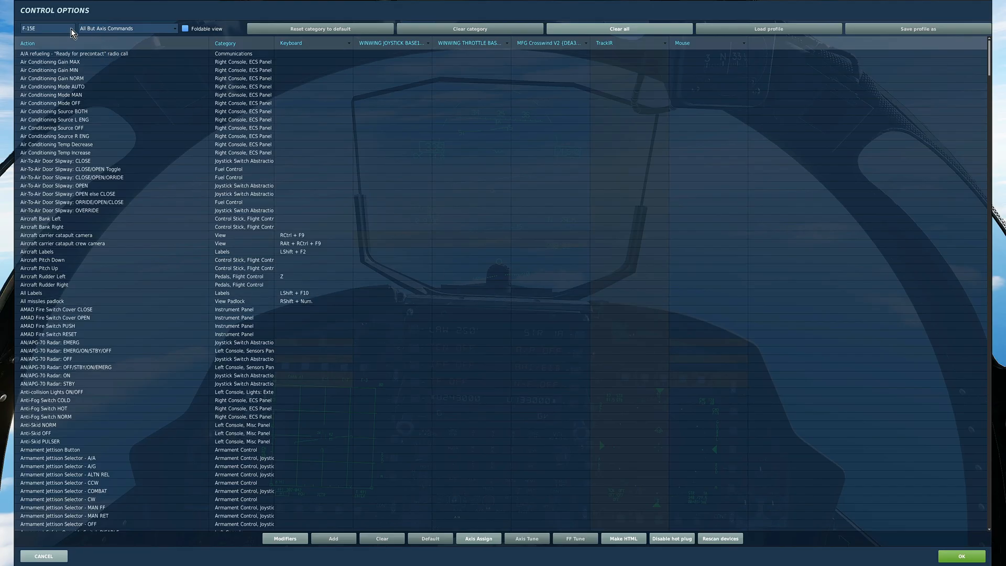
click(63, 29)
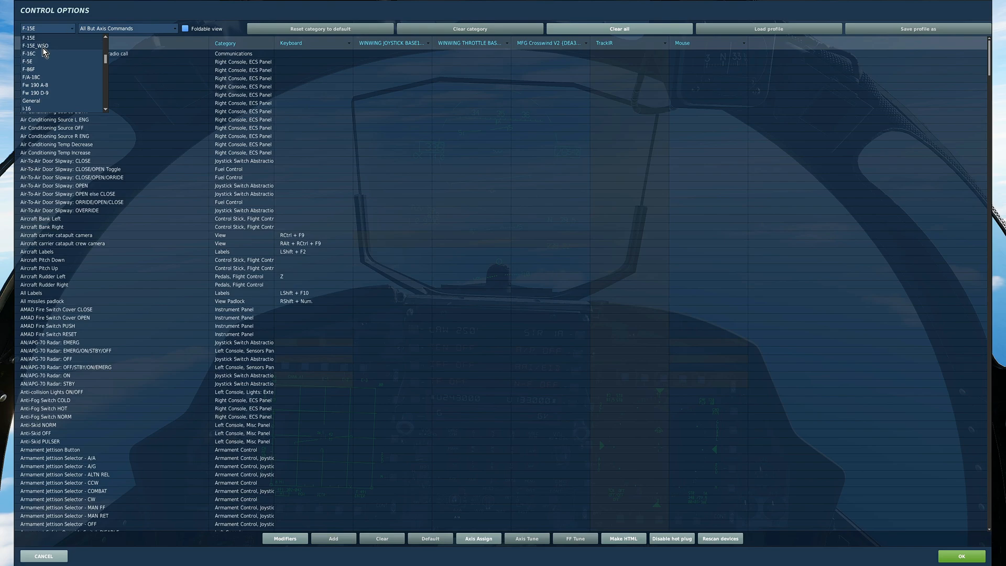
click(33, 48)
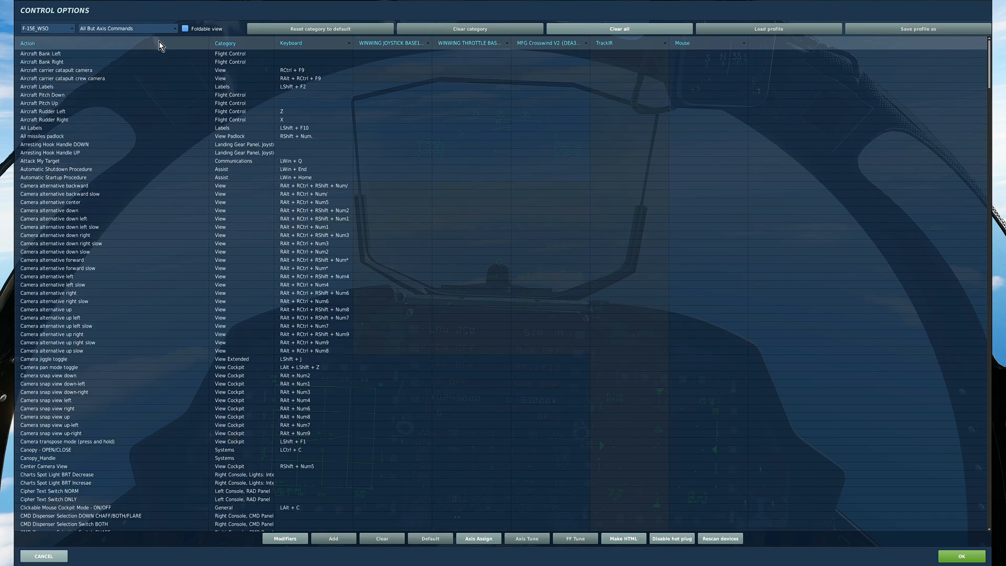
click(125, 28)
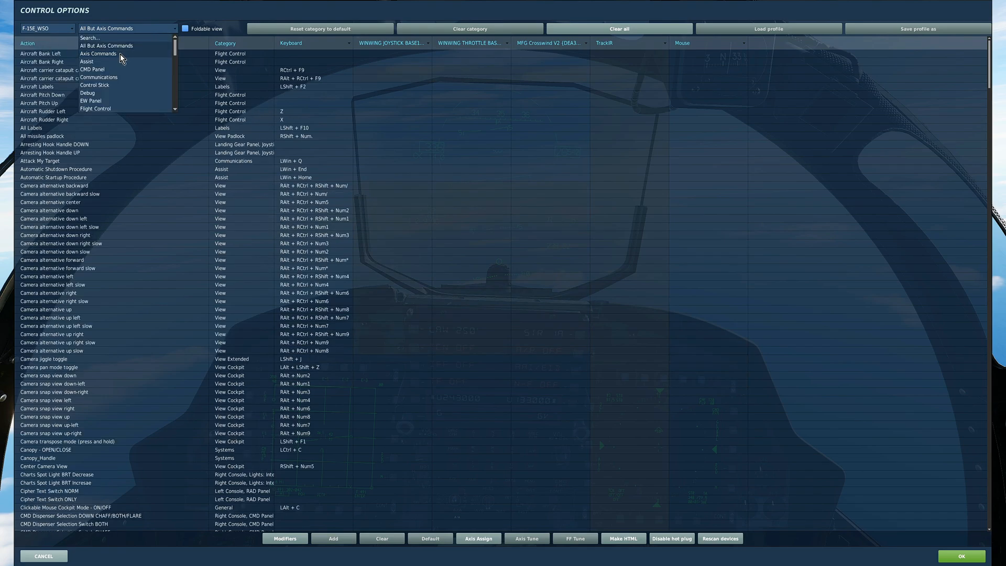
- Filter to Axis Commands and review the LHC and RHC TDC slew horizontal and vertical axes
click(99, 54)
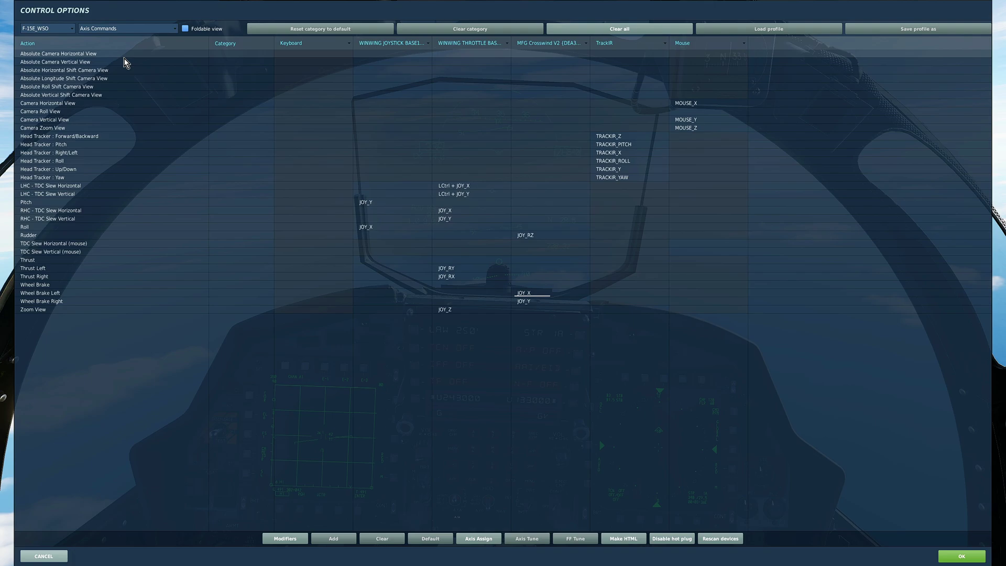
click(49, 185)
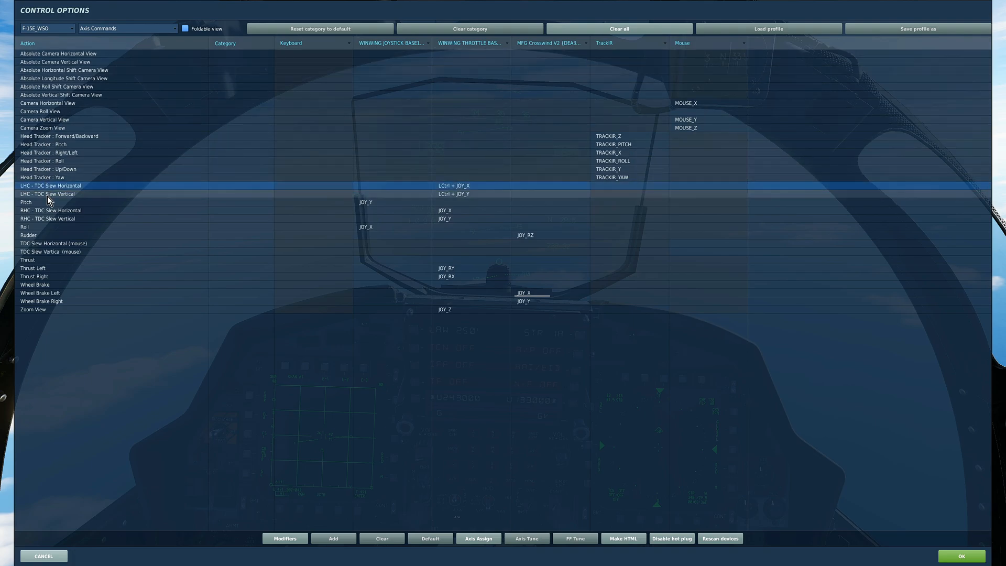
click(46, 194)
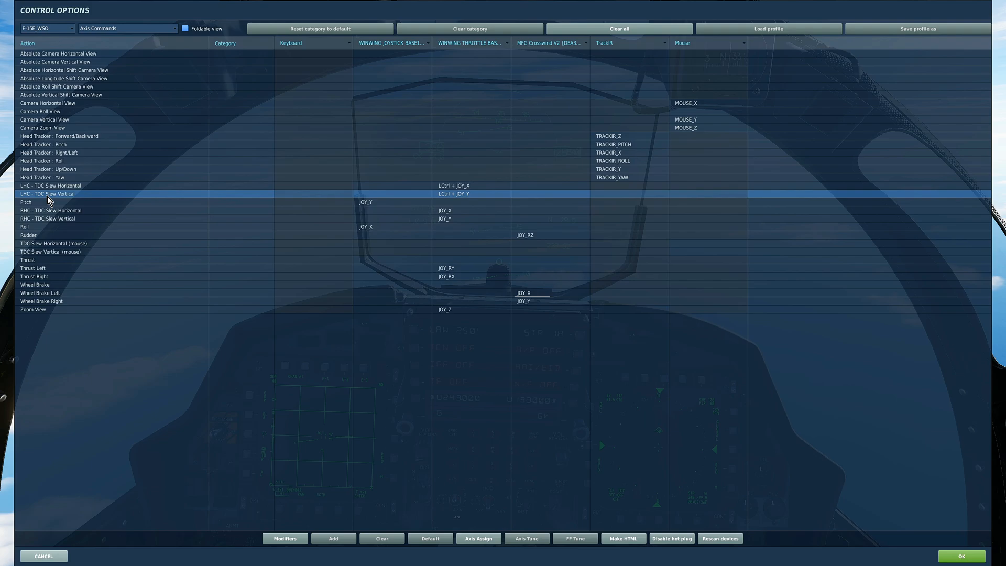
mouse_move(52, 219)
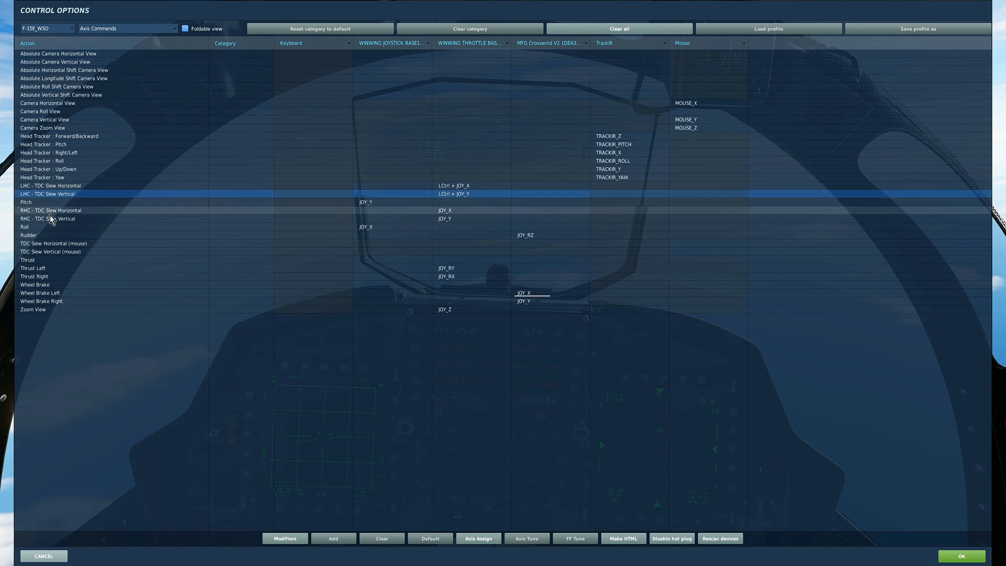
click(47, 218)
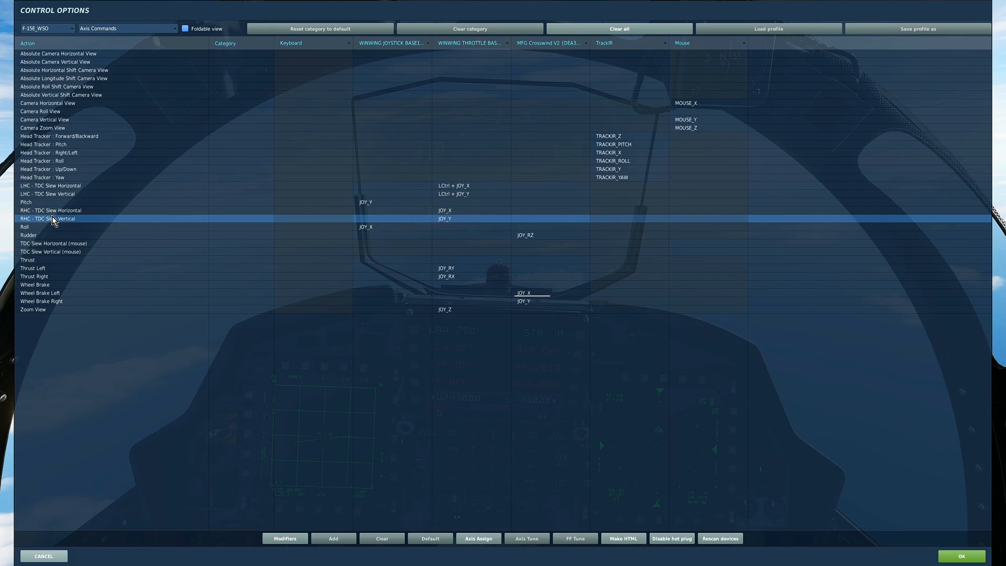
click(50, 209)
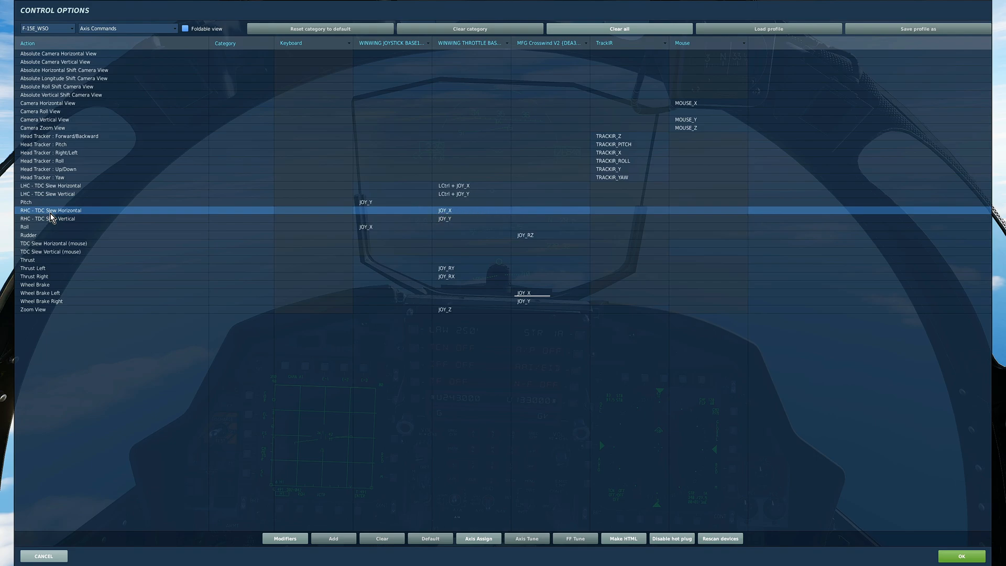
mouse_move(50, 205)
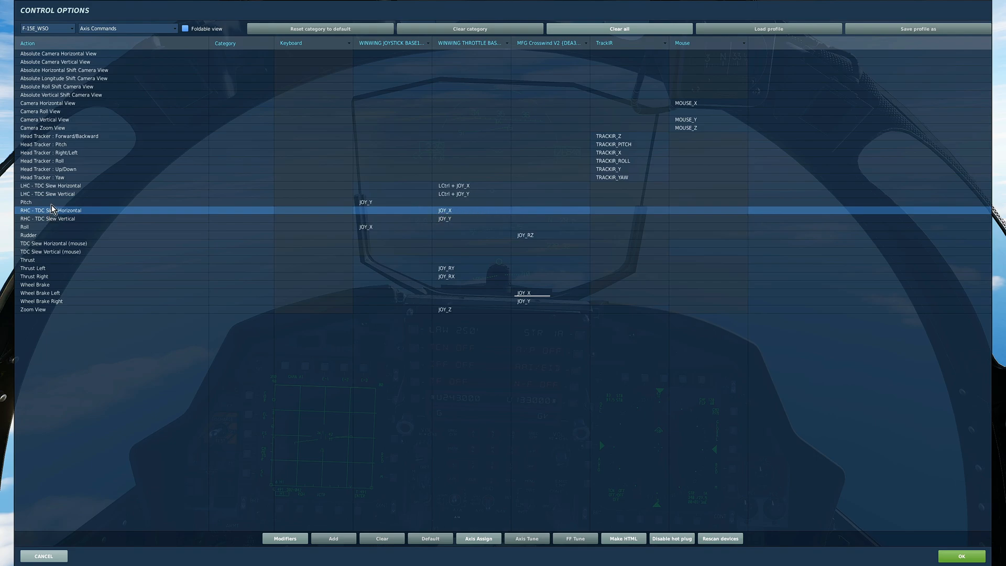
click(55, 194)
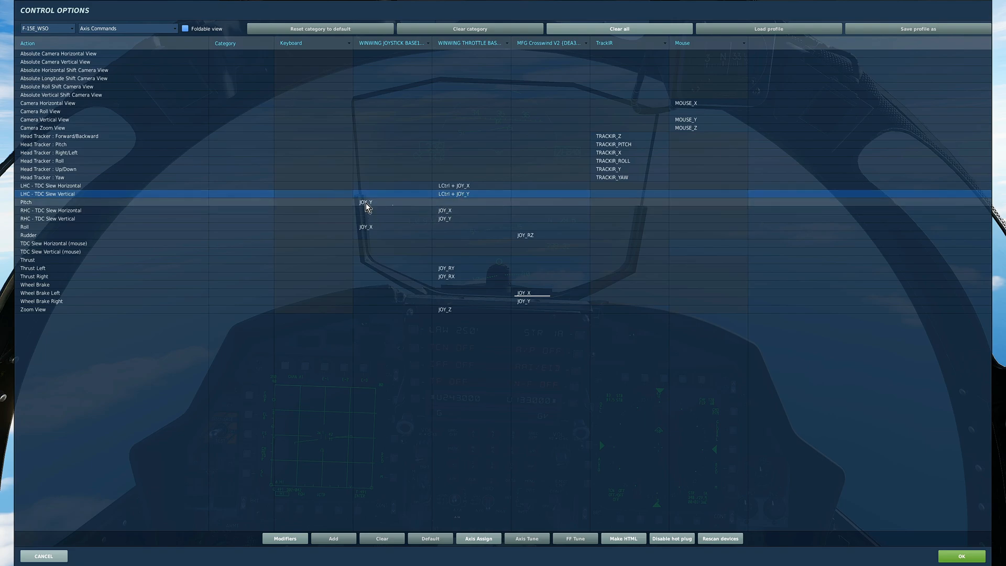
- Review the joystick Roll, pedals Rudder and throttle Zoom View axis bindings
click(375, 226)
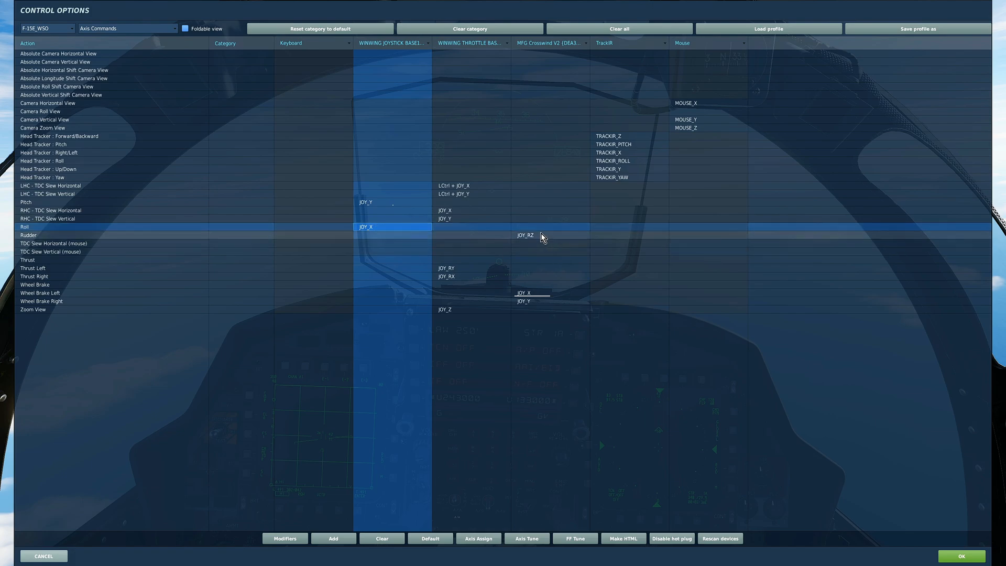
click(539, 235)
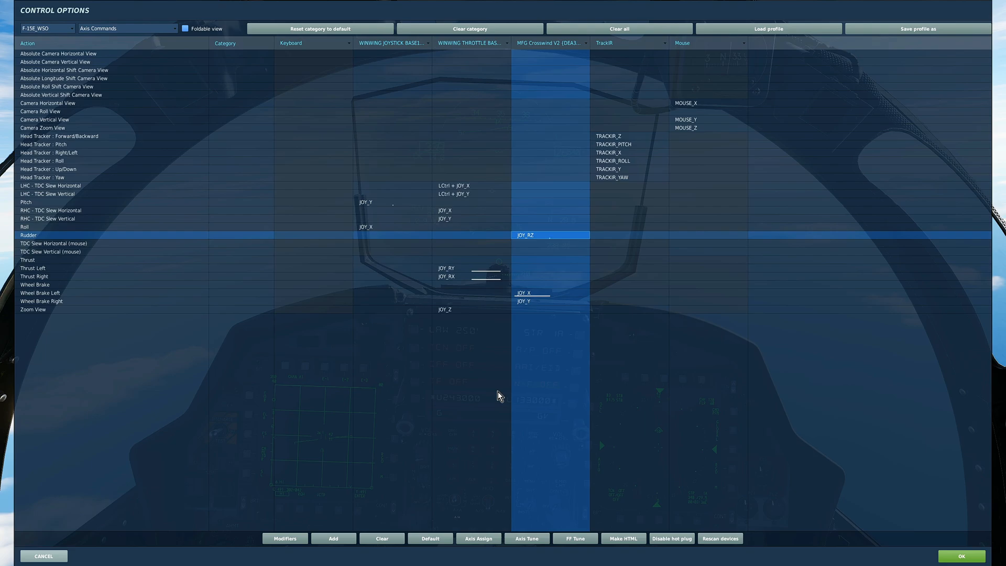
mouse_move(497, 391)
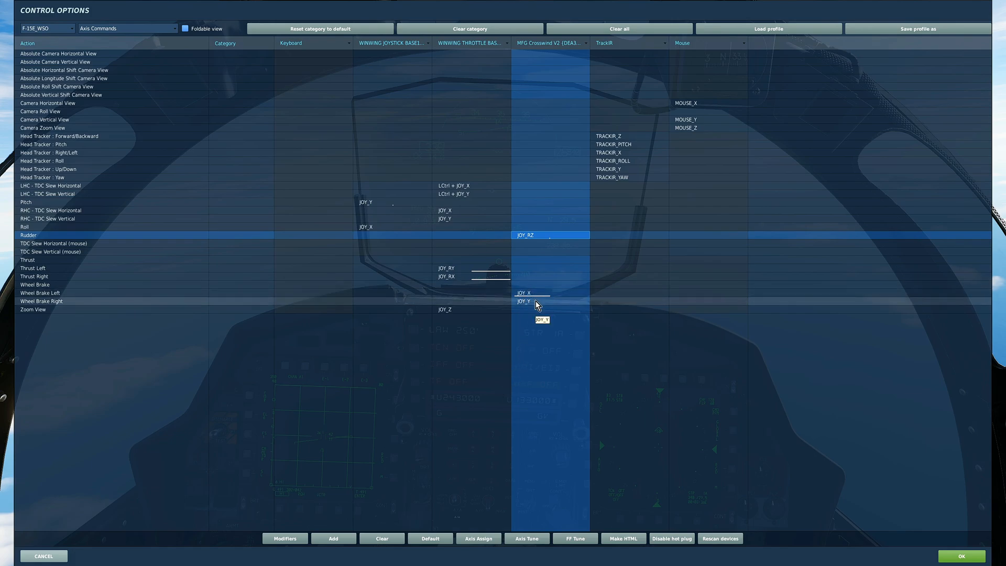
click(465, 309)
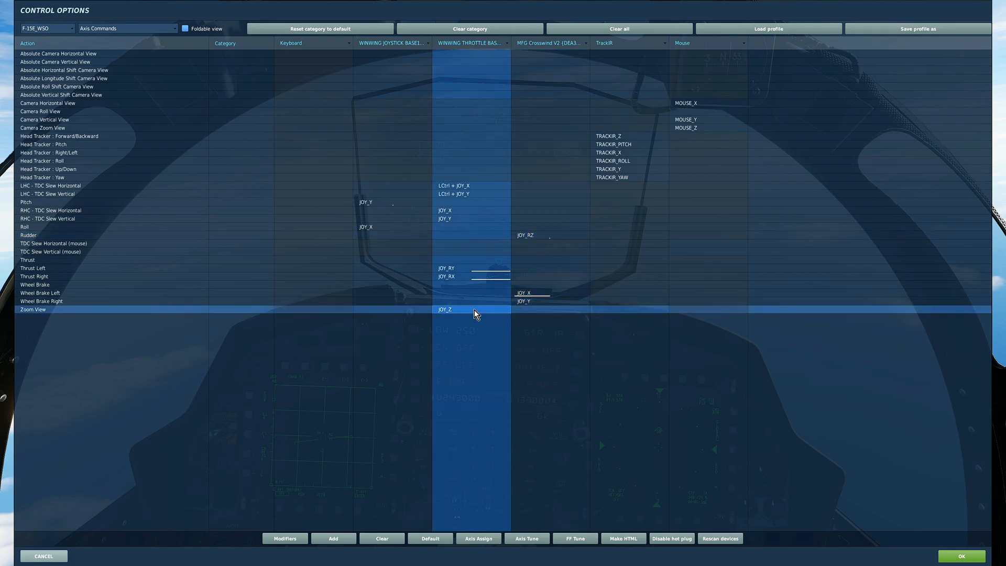
mouse_move(218, 144)
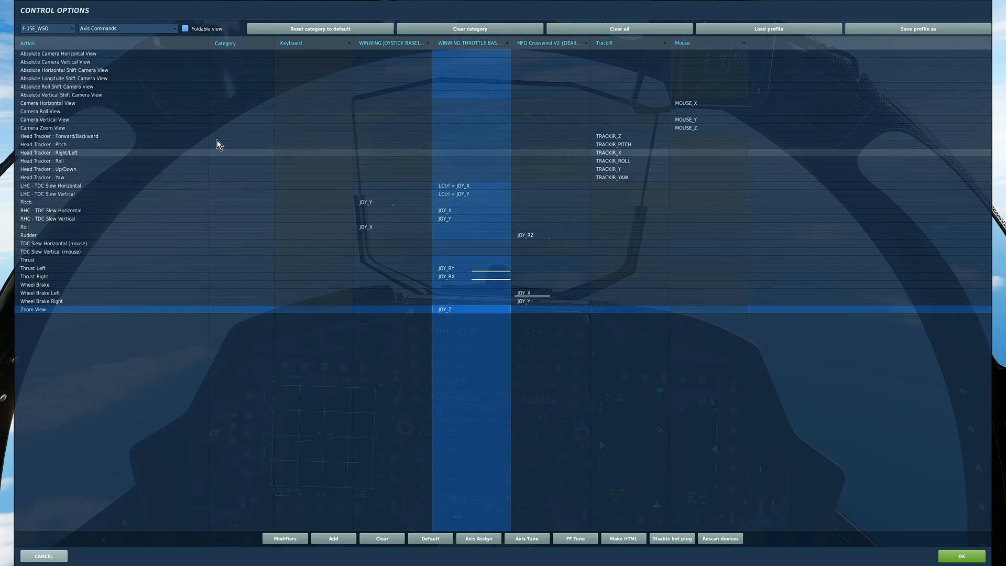
- Show the Left Hand Controller category and review Laser Fire, TDC Switch RIGHT and Trigger FA bindings
click(125, 28)
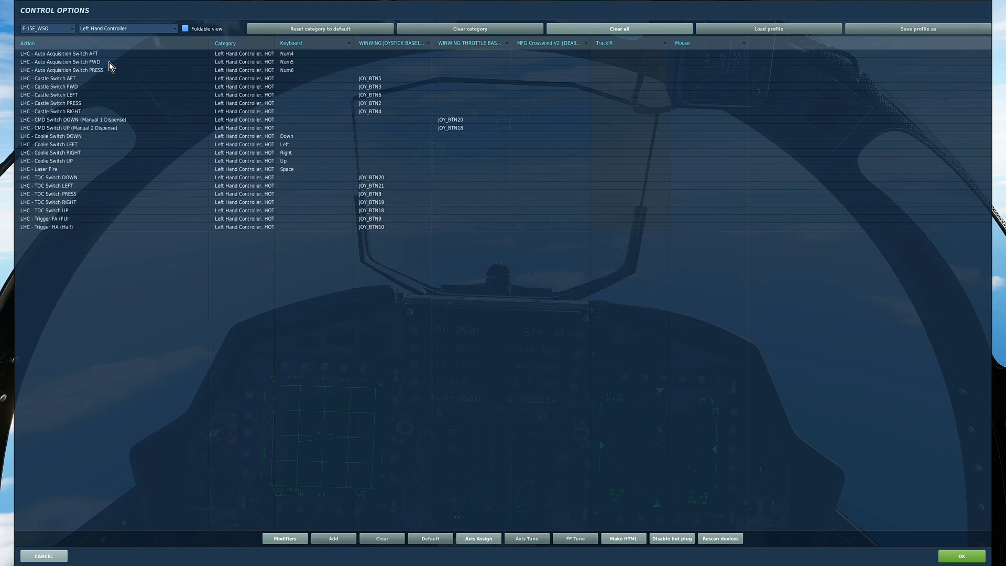
mouse_move(203, 84)
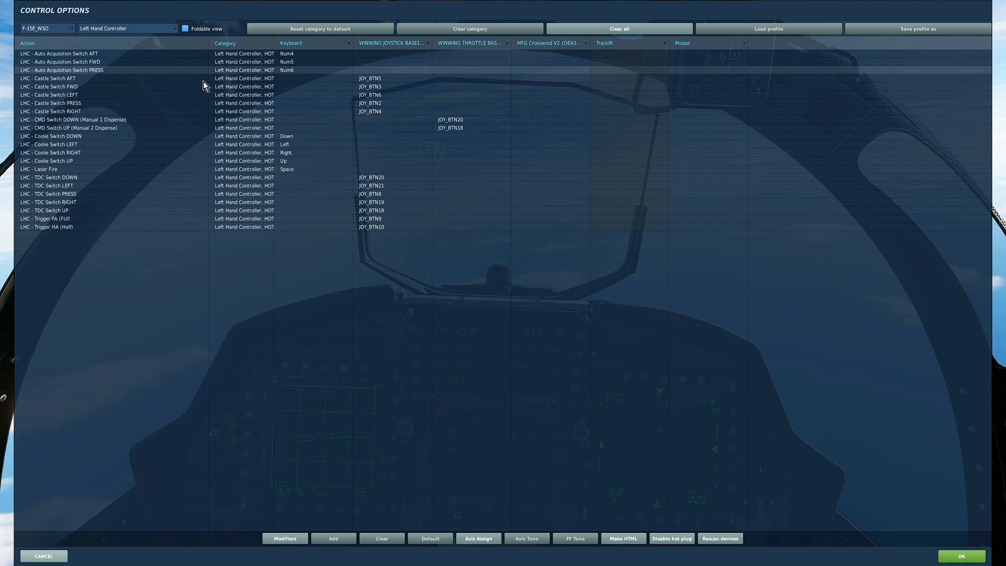
mouse_move(383, 92)
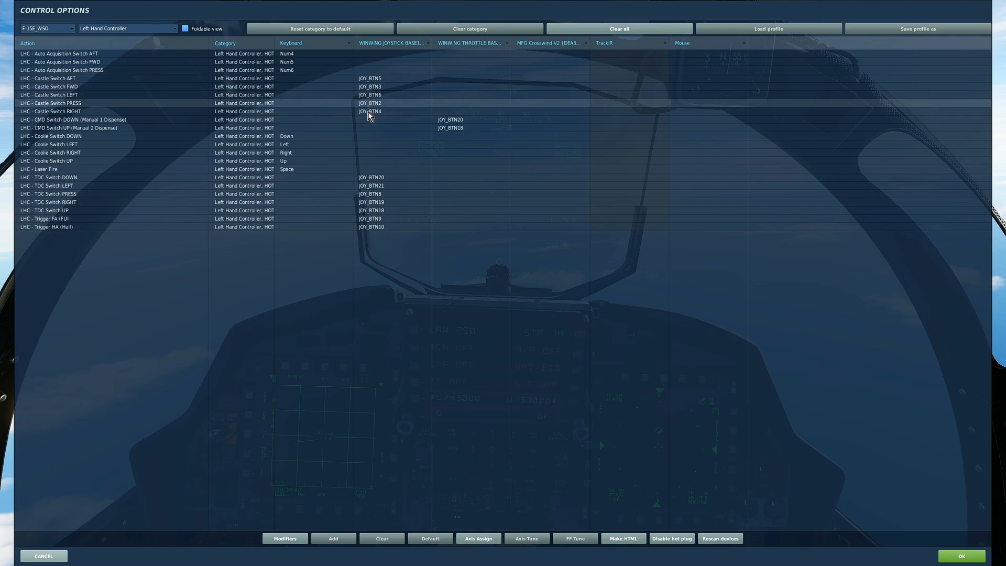
click(391, 119)
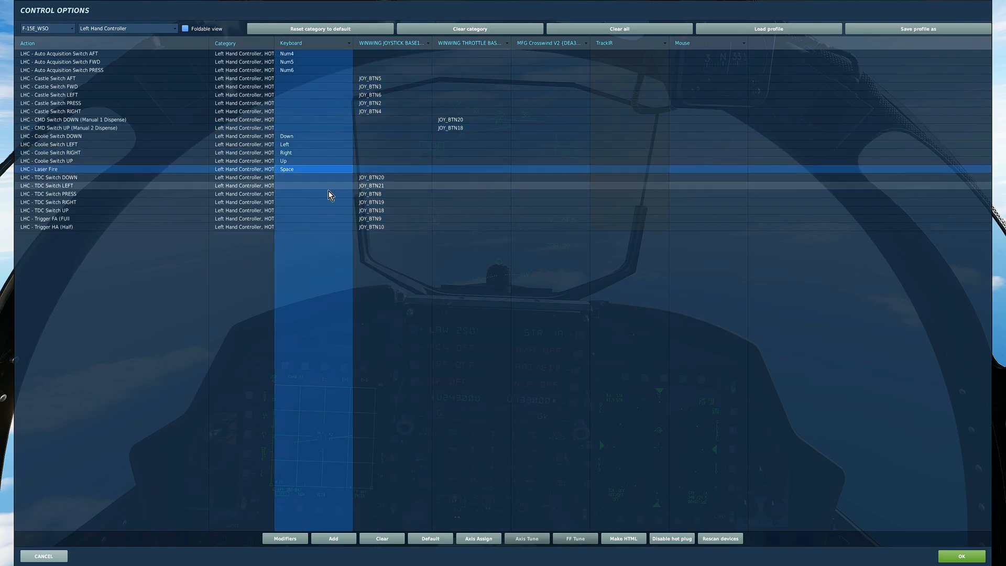
click(329, 193)
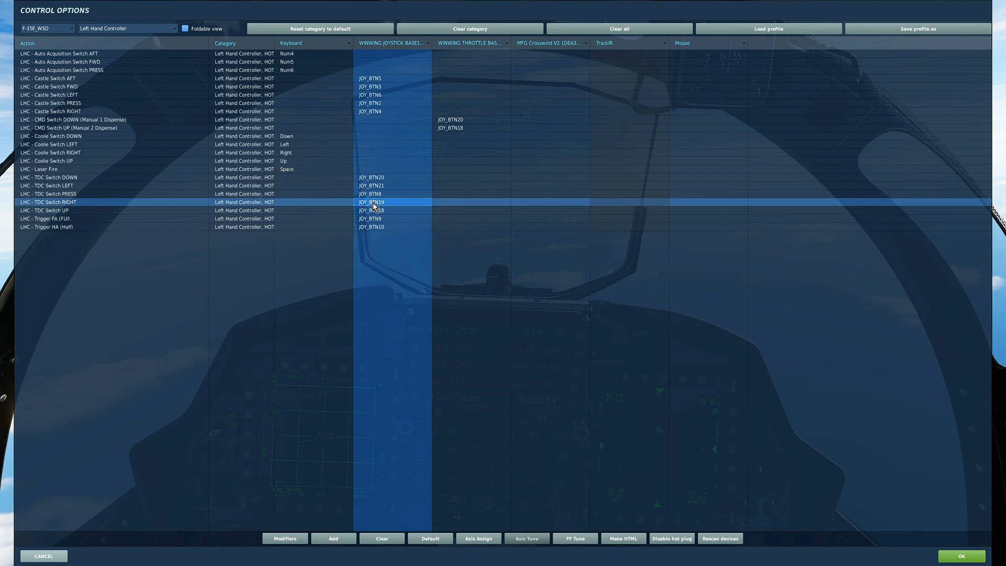
click(364, 218)
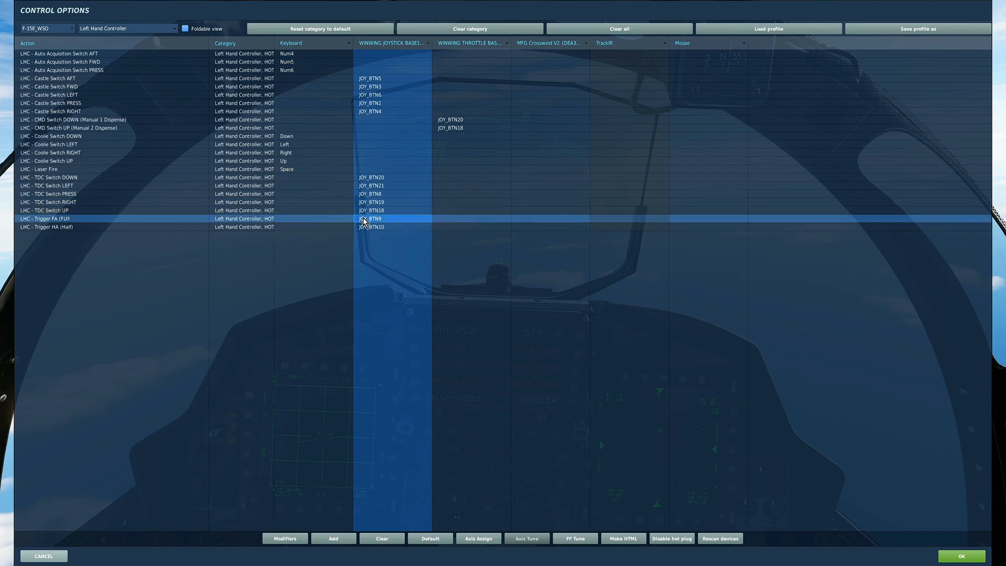
mouse_move(368, 230)
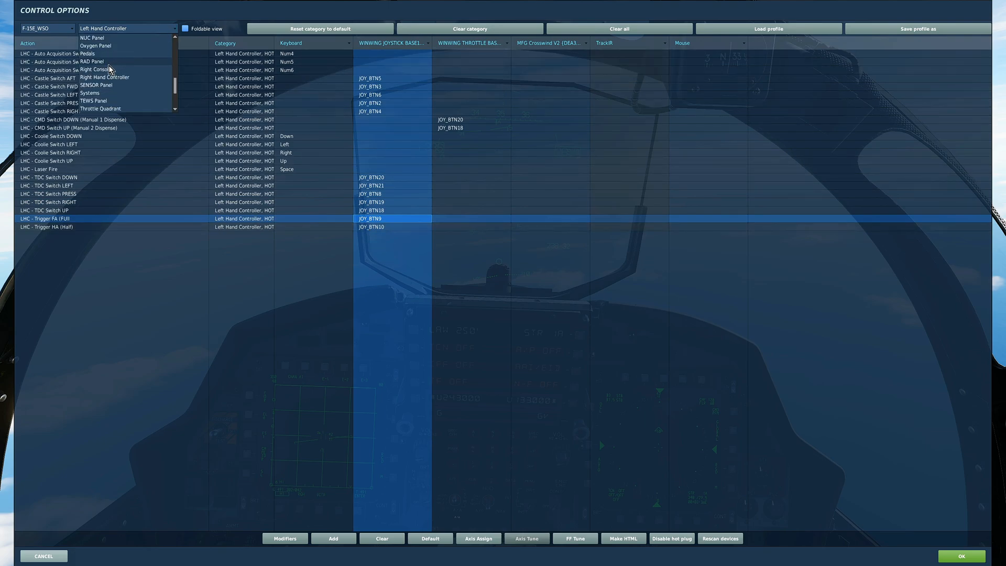
mouse_move(108, 84)
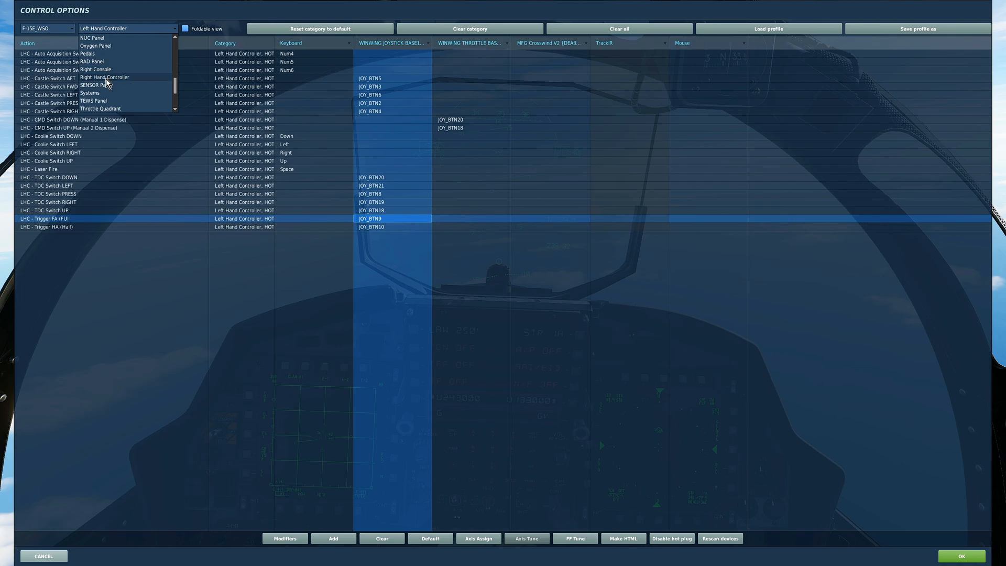
click(105, 77)
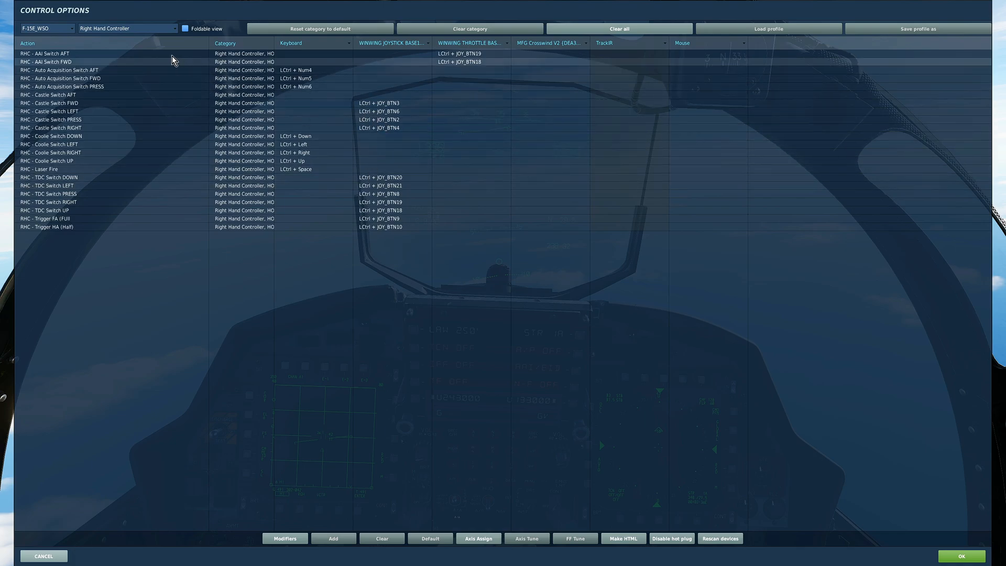
mouse_move(170, 61)
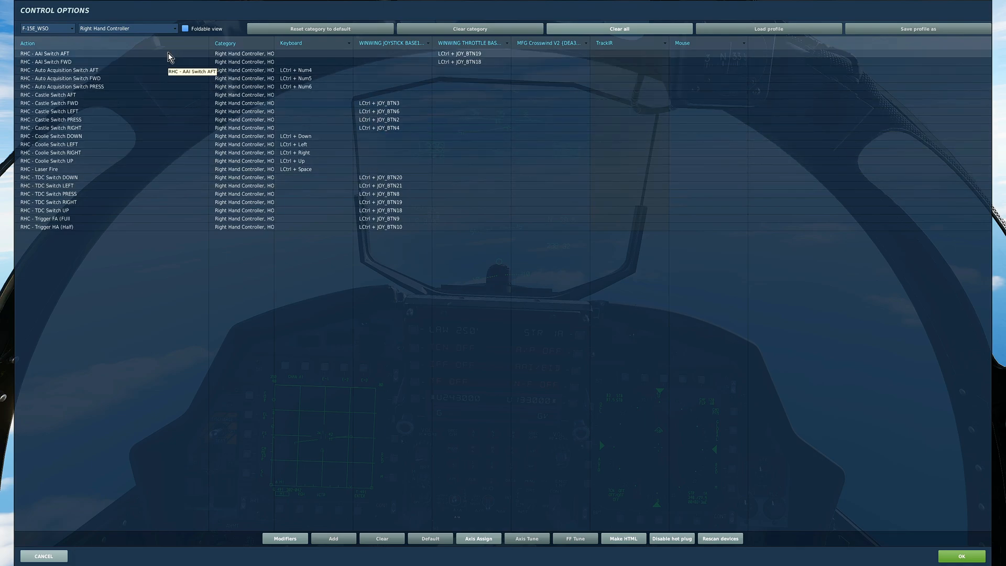
mouse_move(210, 75)
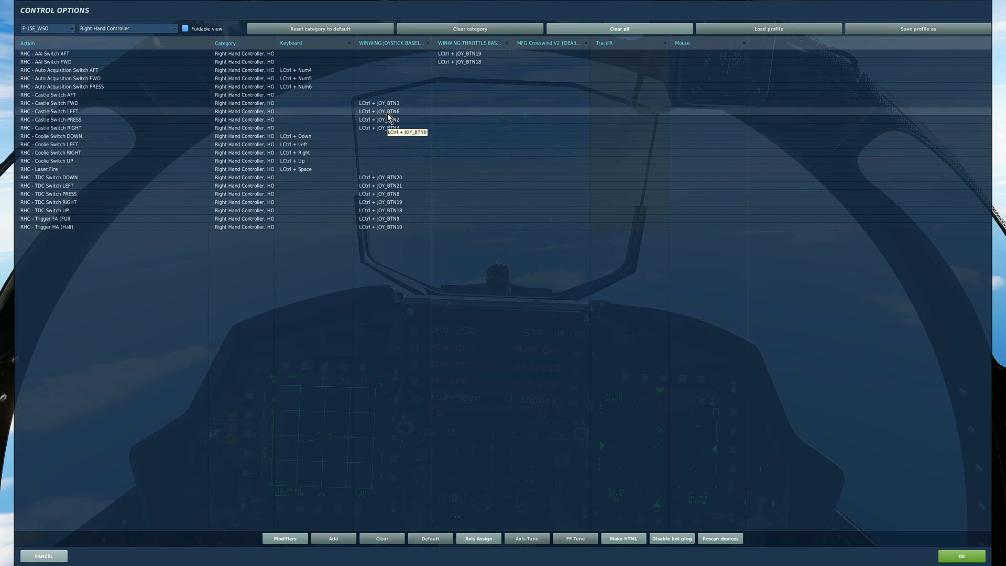
mouse_move(289, 86)
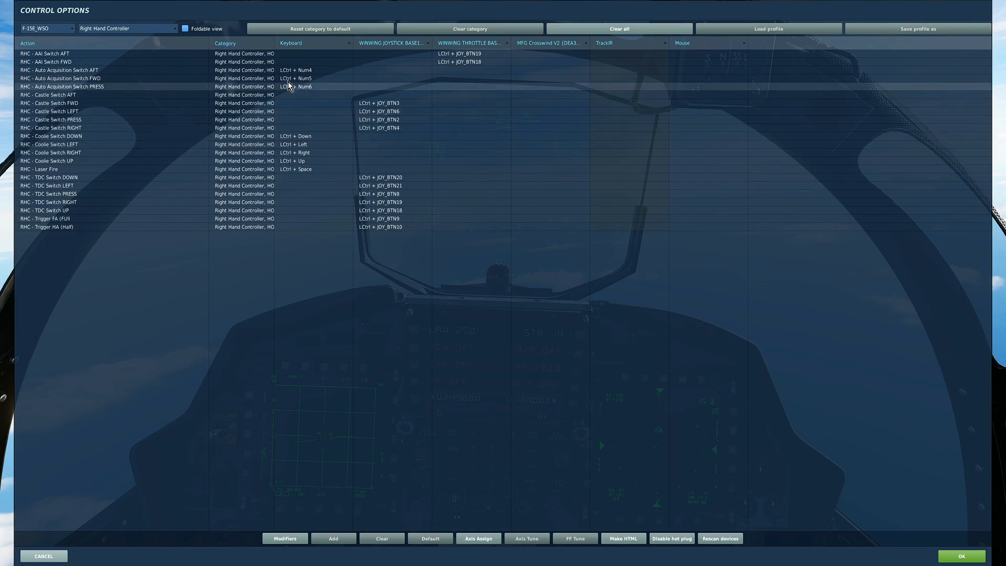
mouse_move(297, 77)
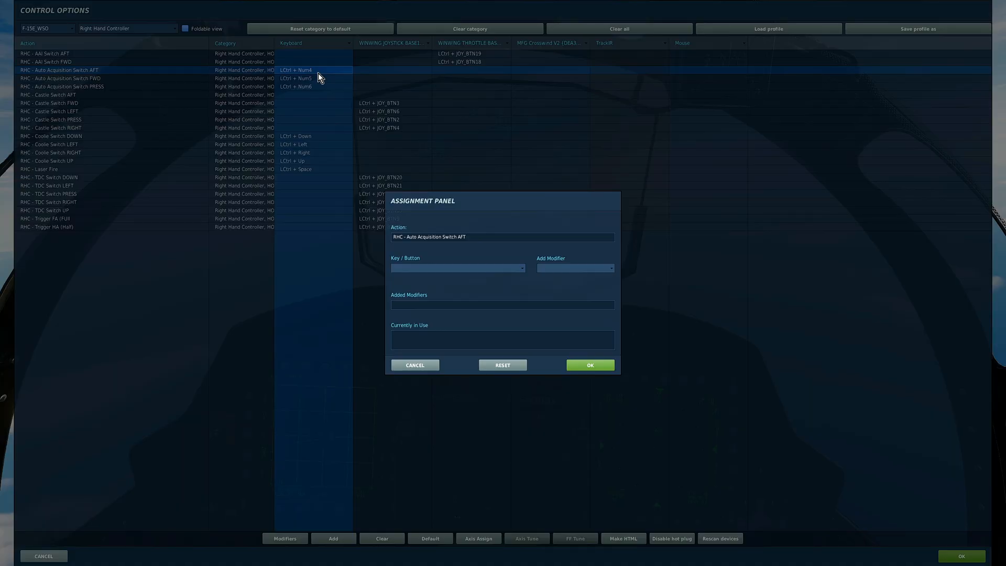
click(574, 268)
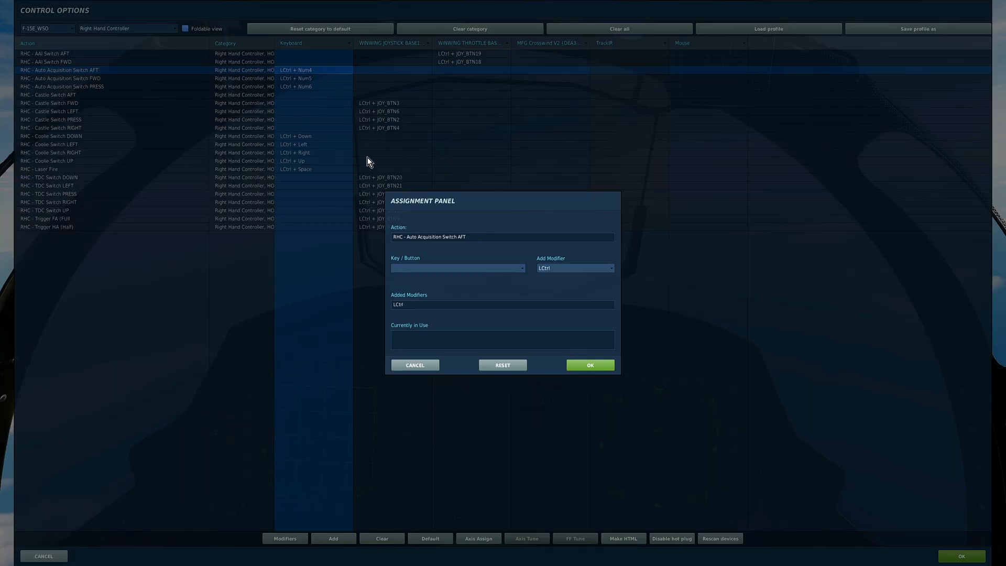
mouse_move(407, 391)
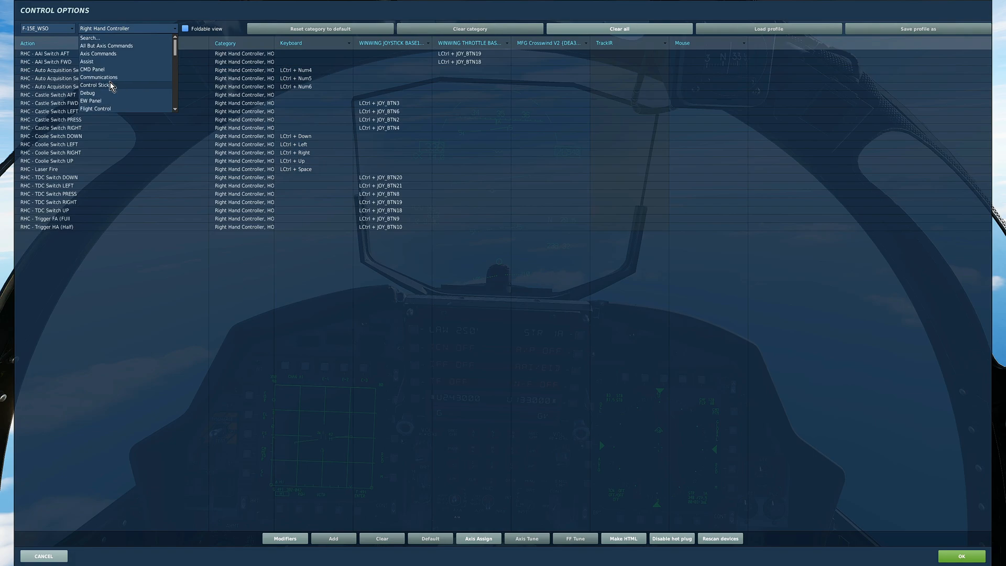
- Show the Control Stick category with paddle, trim and Weapon Release bindings
click(95, 85)
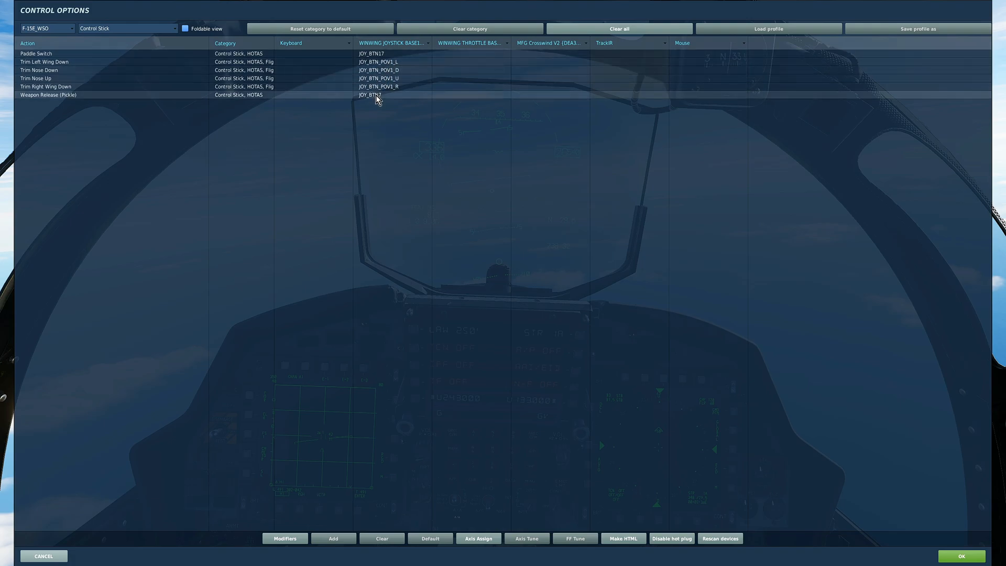
click(377, 96)
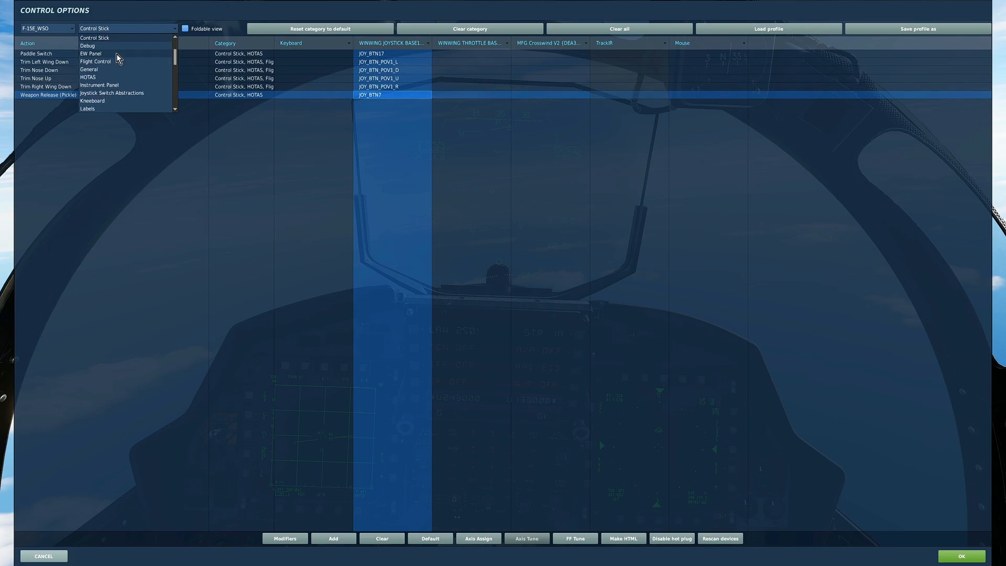
- Show the HOTAS category and scroll through its hand controller, mic, speed brake and trim bindings
click(88, 78)
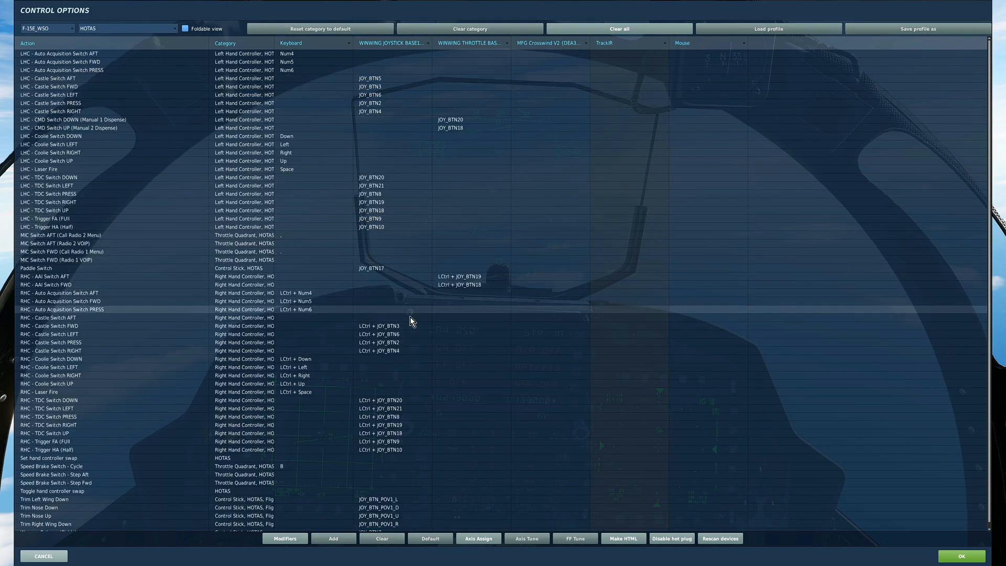
mouse_move(358, 310)
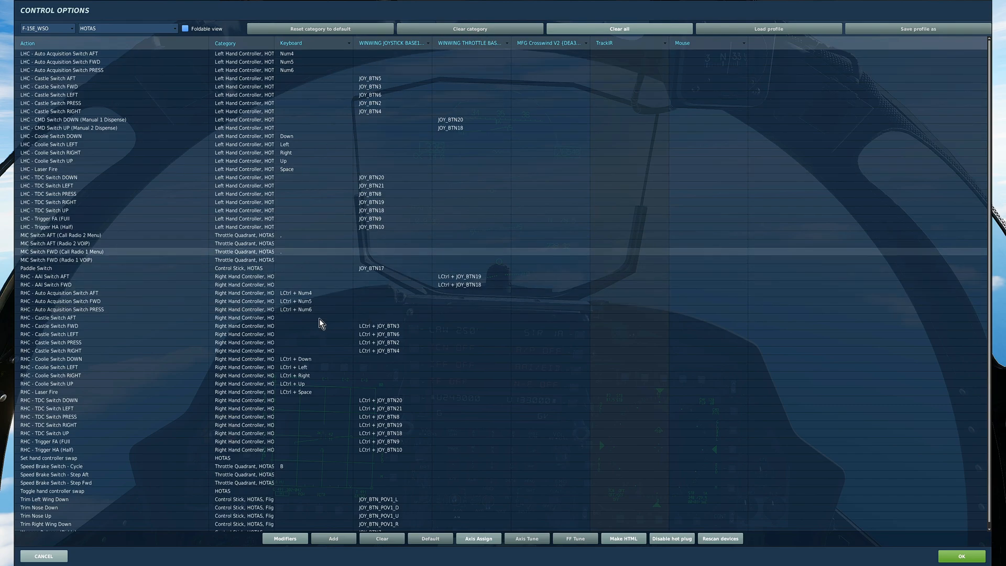
scroll(down, 3)
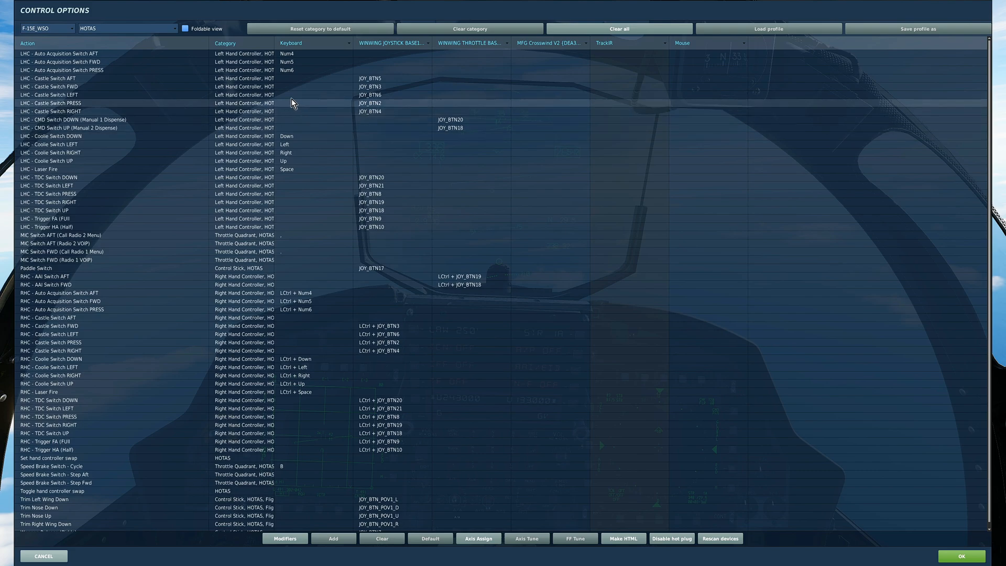
mouse_move(47, 67)
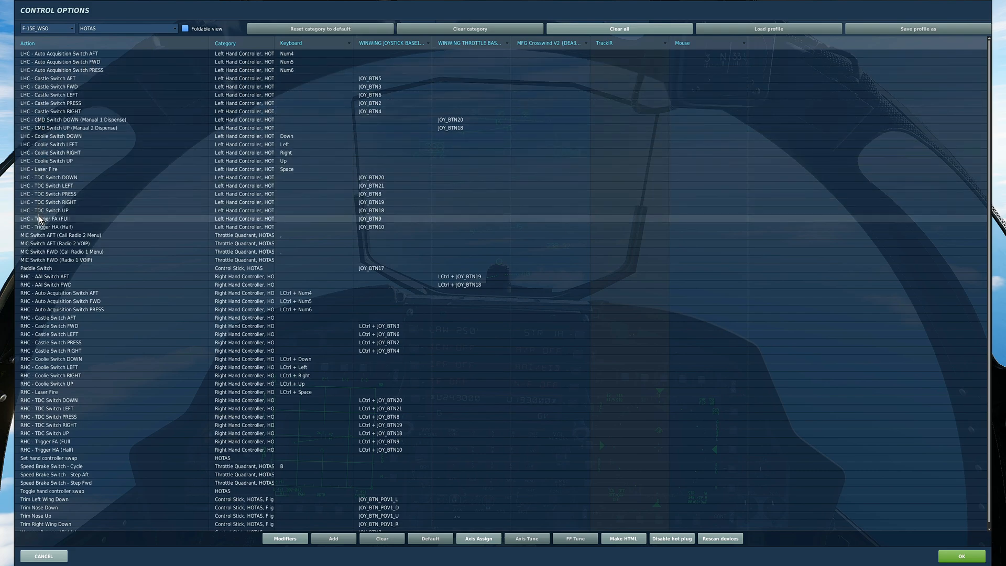
mouse_move(44, 238)
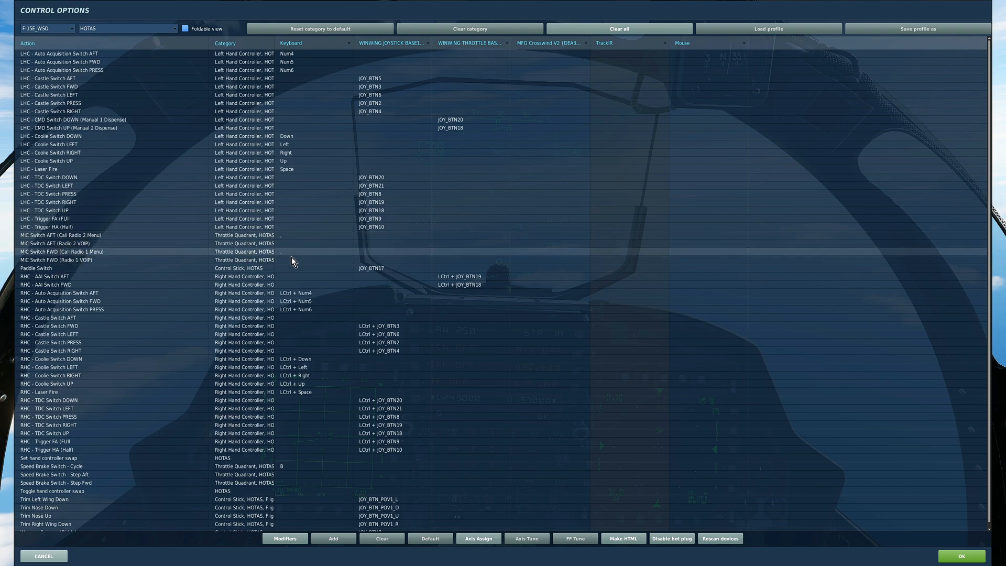
click(298, 293)
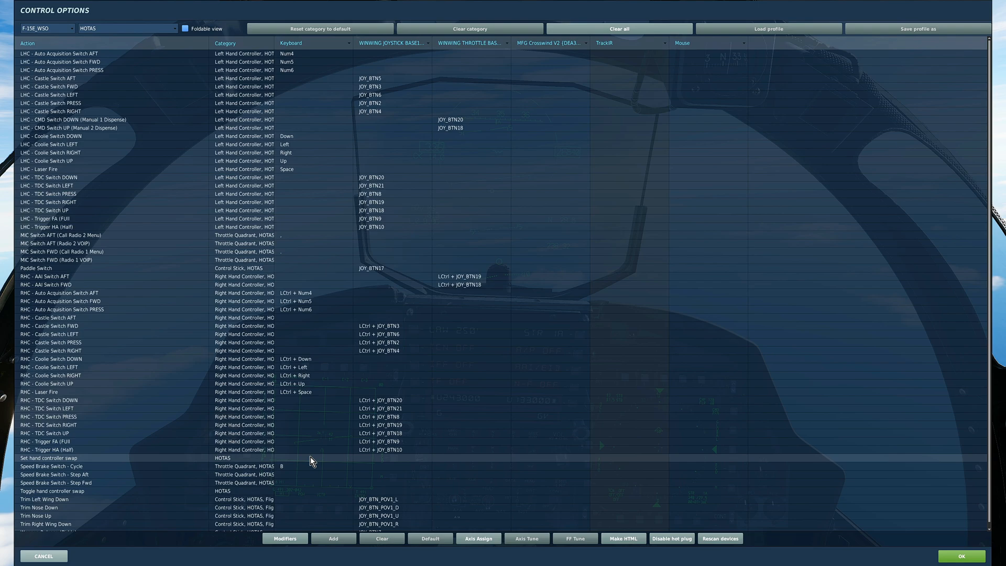
click(312, 466)
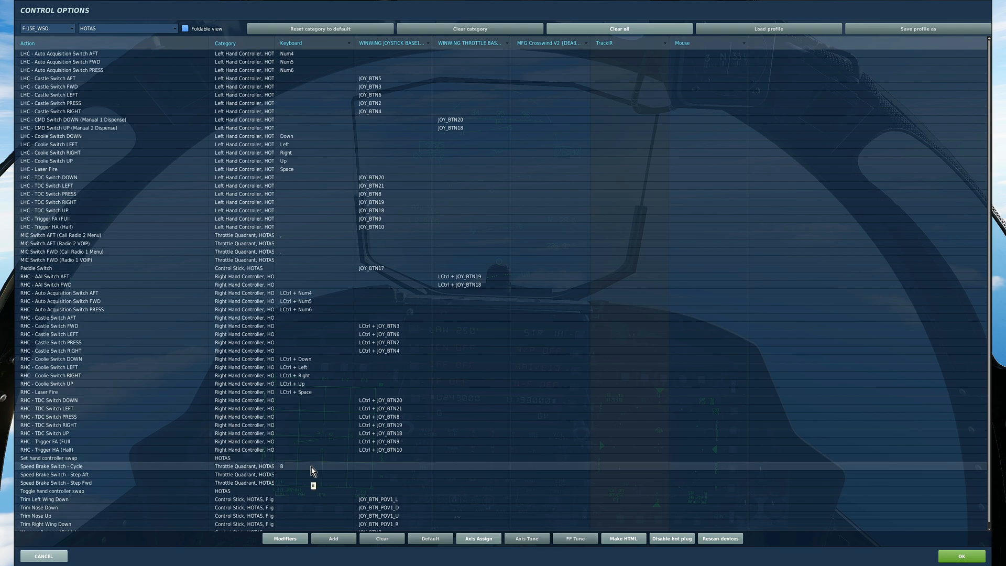
scroll(down, 3)
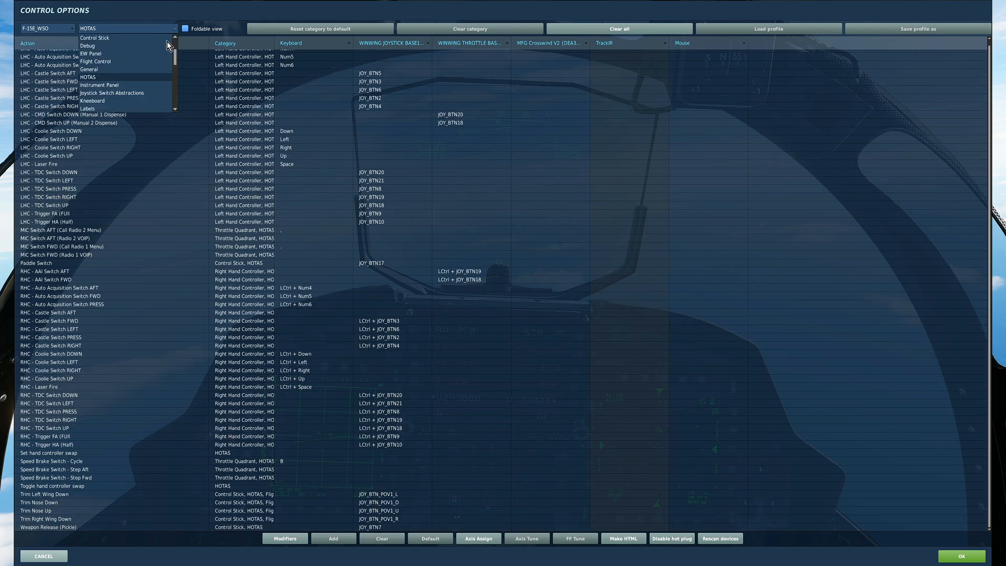
- Return to All But Axis Commands and accept the bindings with OK
click(126, 28)
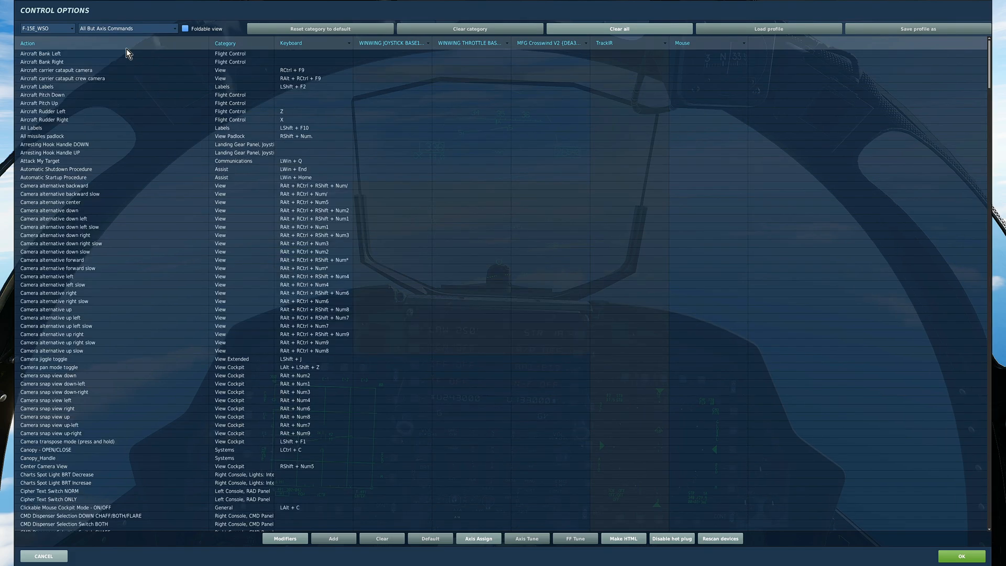
mouse_move(165, 156)
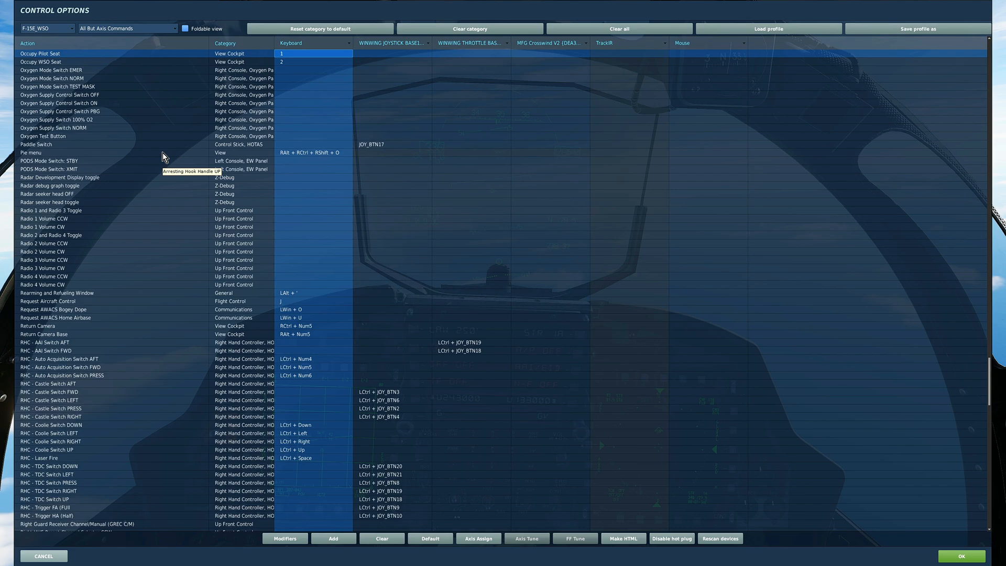
click(40, 61)
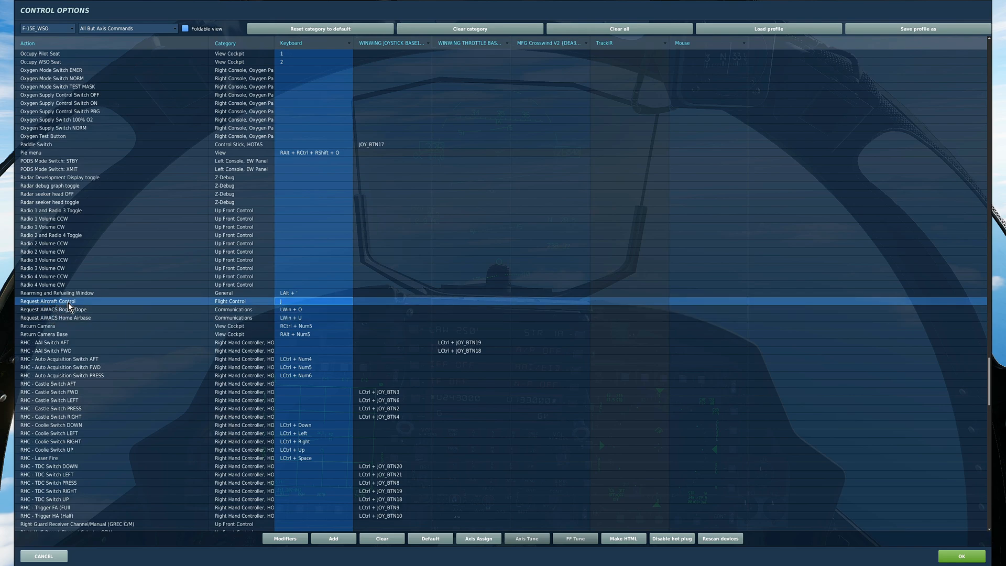
mouse_move(74, 306)
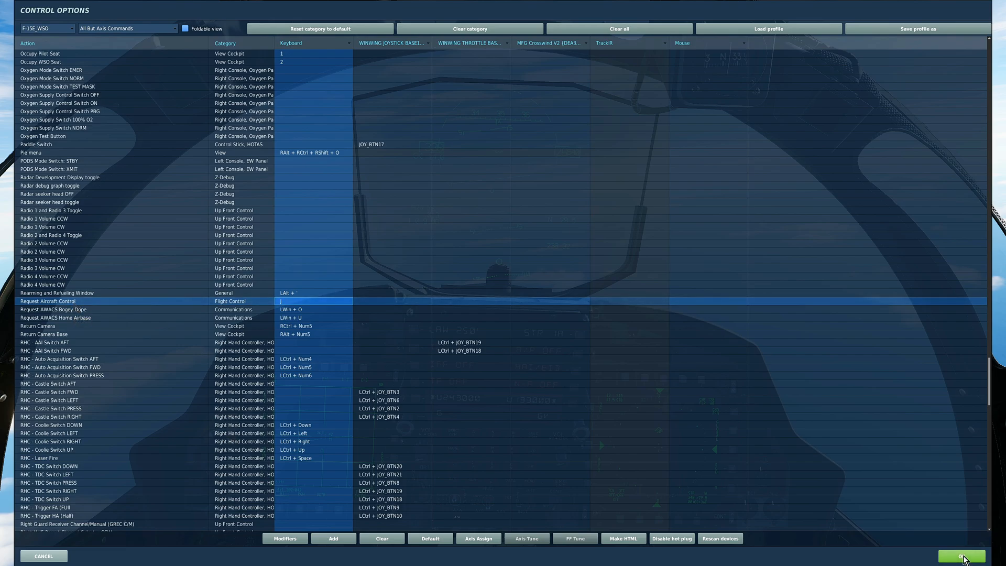
click(961, 556)
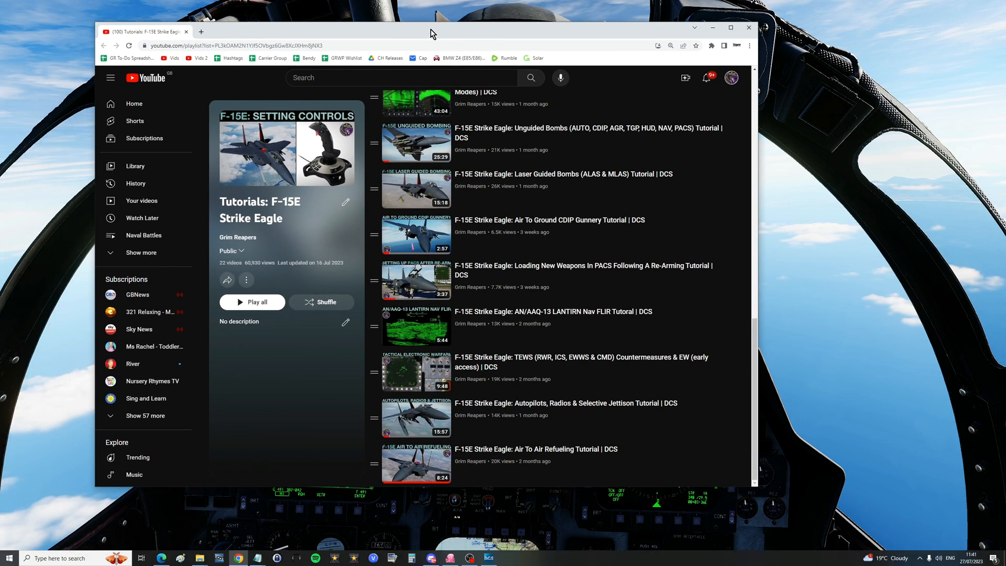
mouse_move(711, 133)
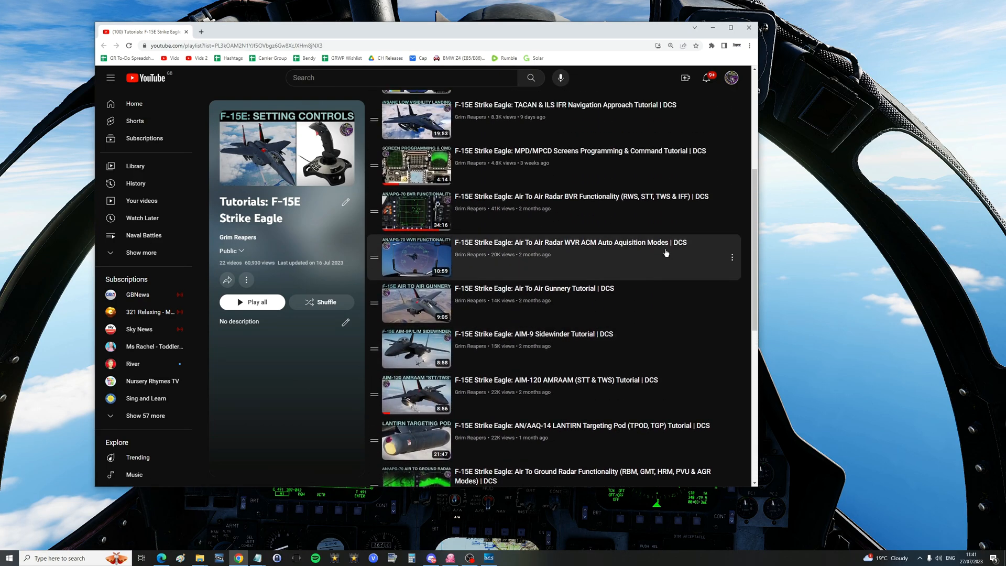
- Scroll the F-15E Strike Eagle tutorials playlist down to the MPD/MPCD and radar videos
scroll(down, 3)
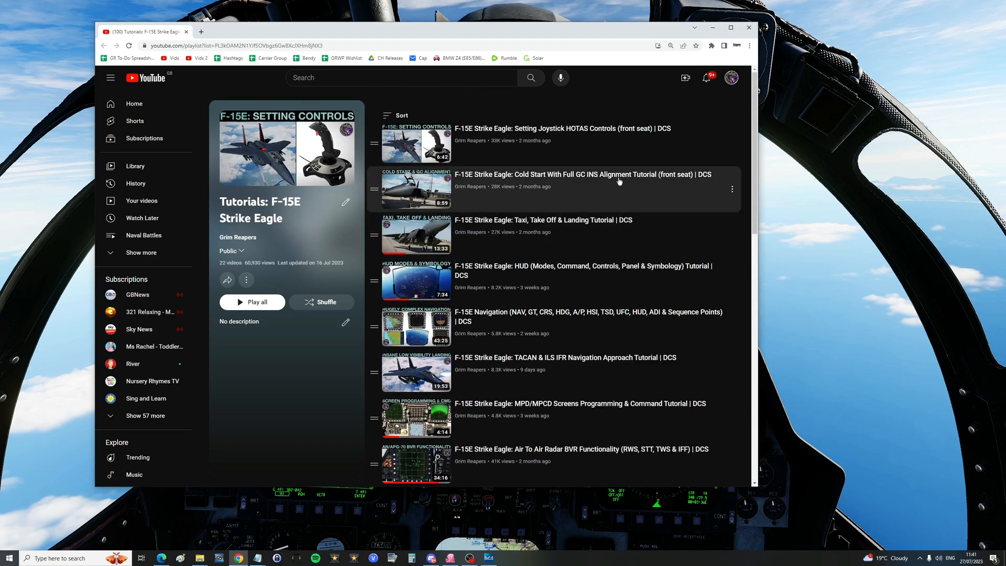
mouse_move(610, 202)
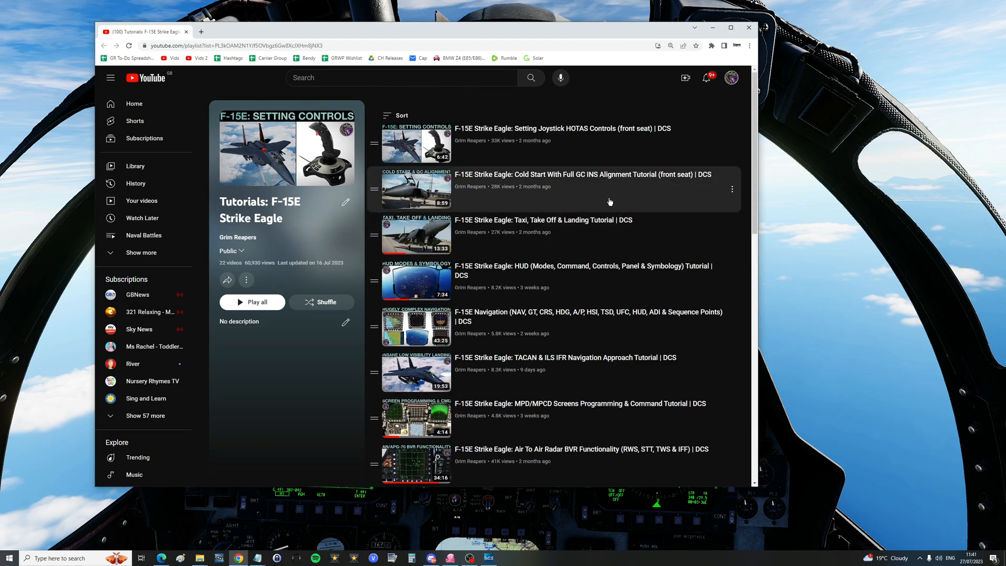
scroll(down, 3)
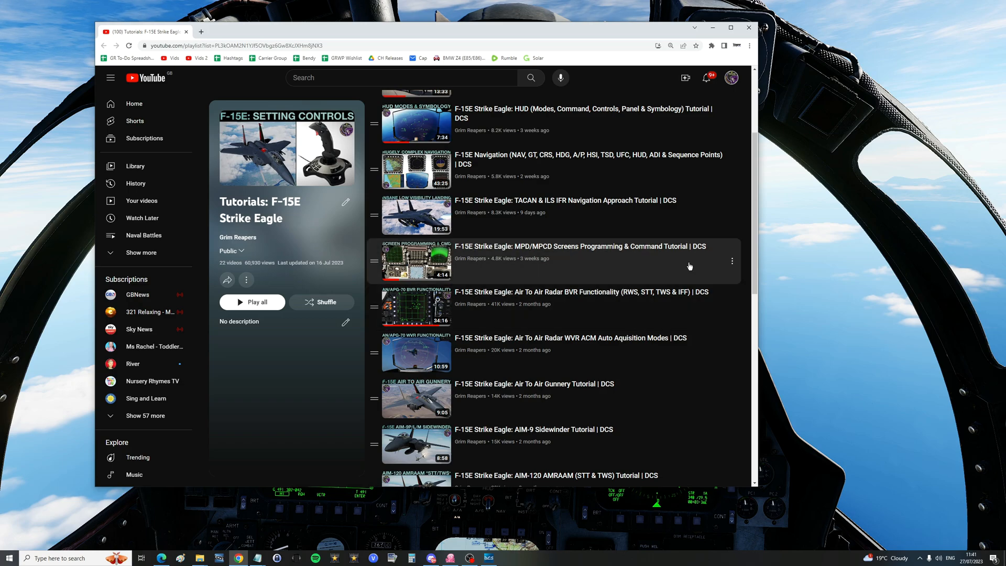
mouse_move(714, 31)
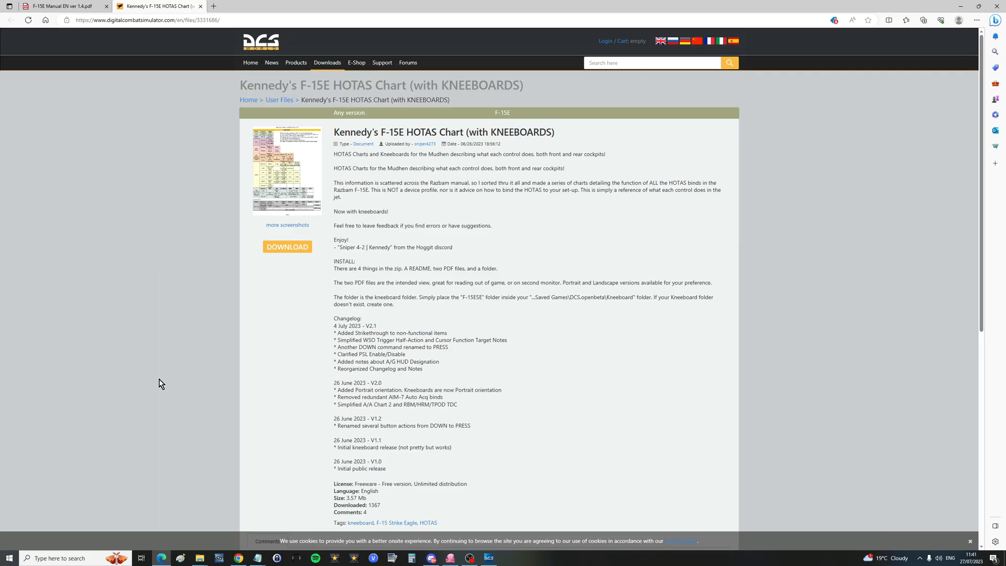
mouse_move(163, 375)
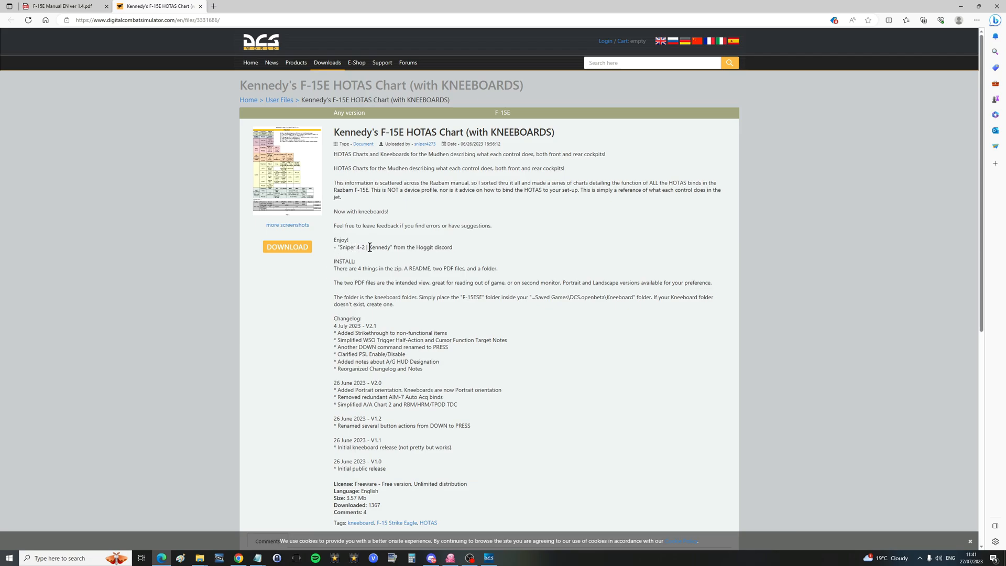
mouse_move(375, 211)
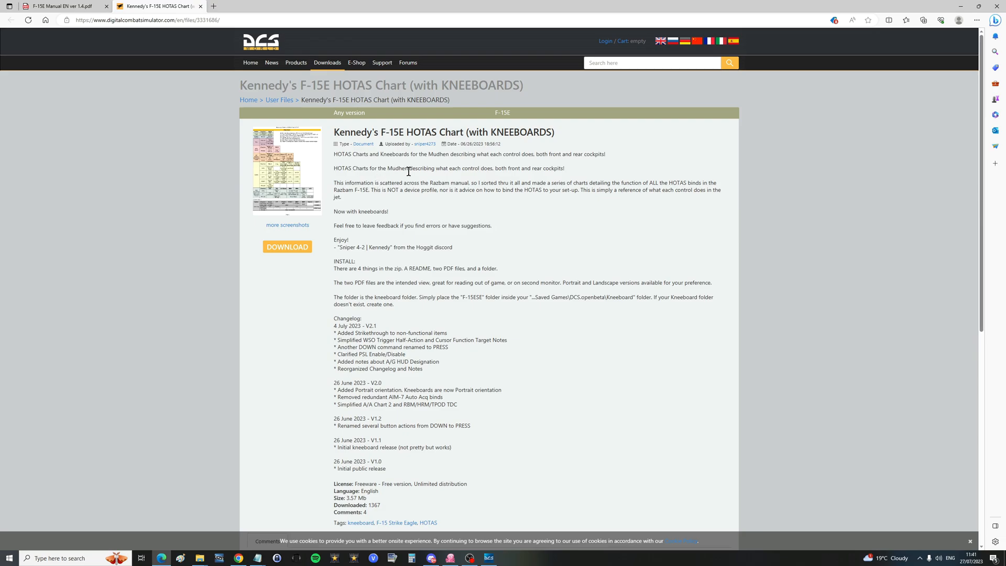
mouse_move(289, 246)
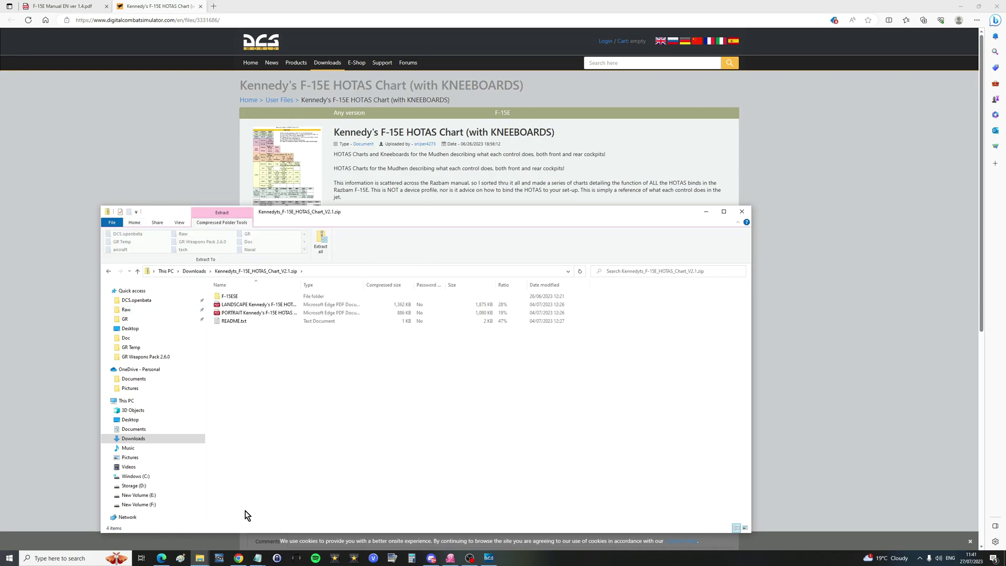
- Browse from the F-15ESE zip folder to C:\Users\<user>\Saved Games\DCS.openbeta\Kneeboard\F-15ESE
right_click(226, 296)
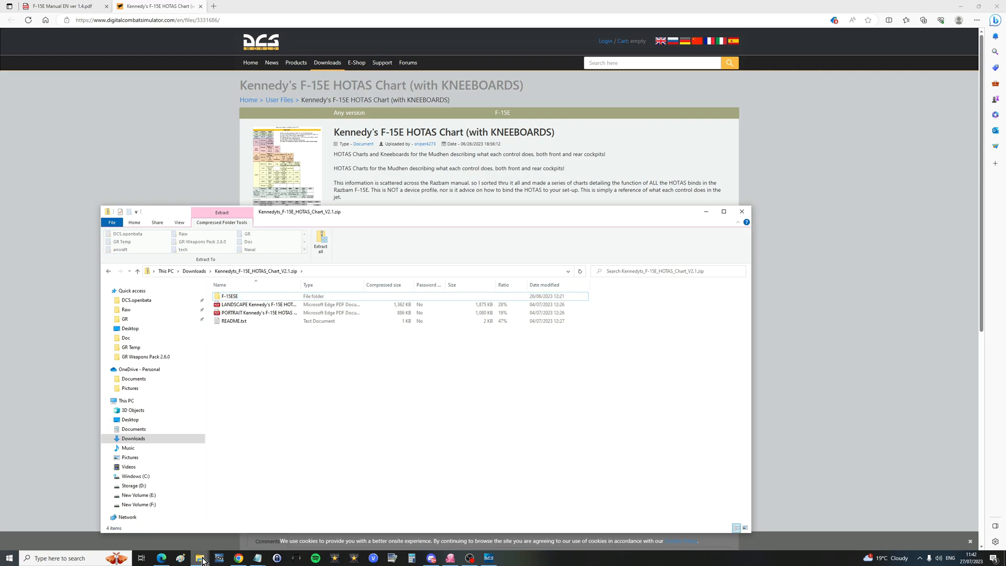
click(135, 476)
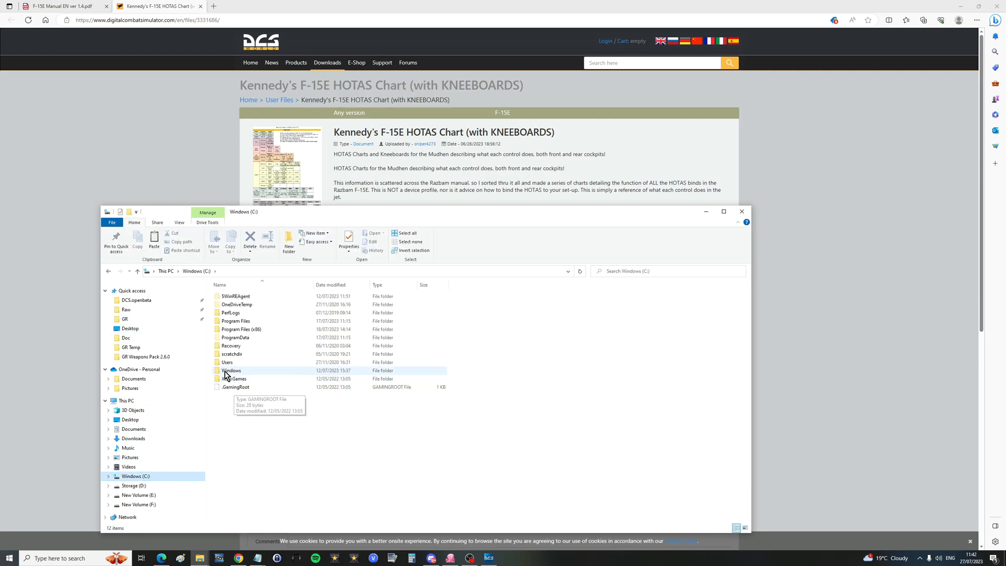
double_click(227, 361)
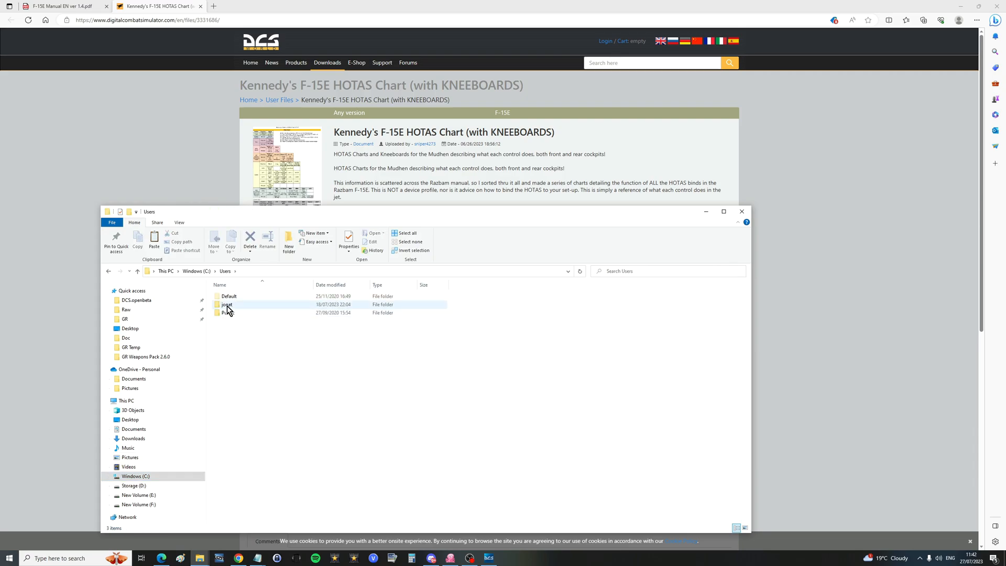
double_click(225, 304)
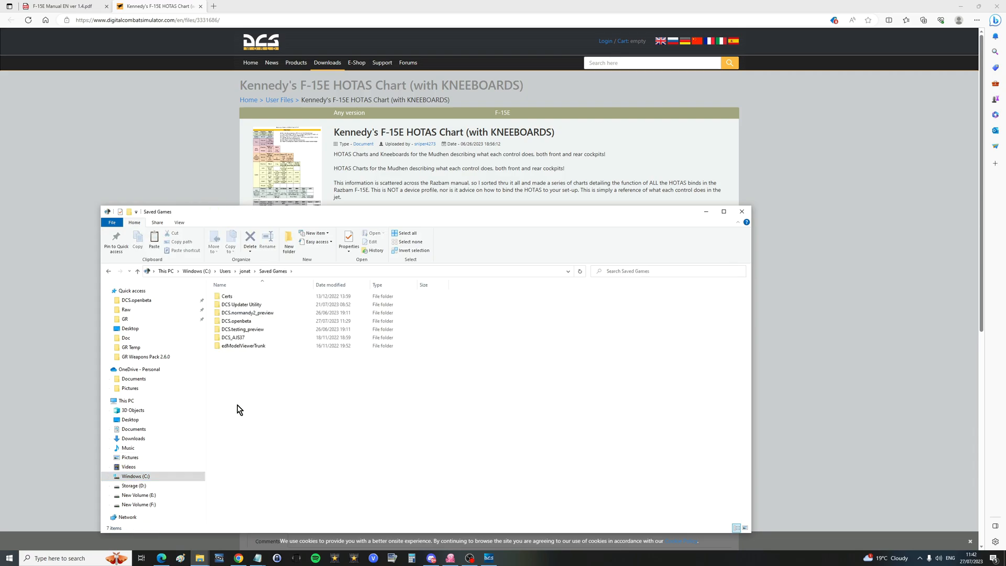
double_click(237, 320)
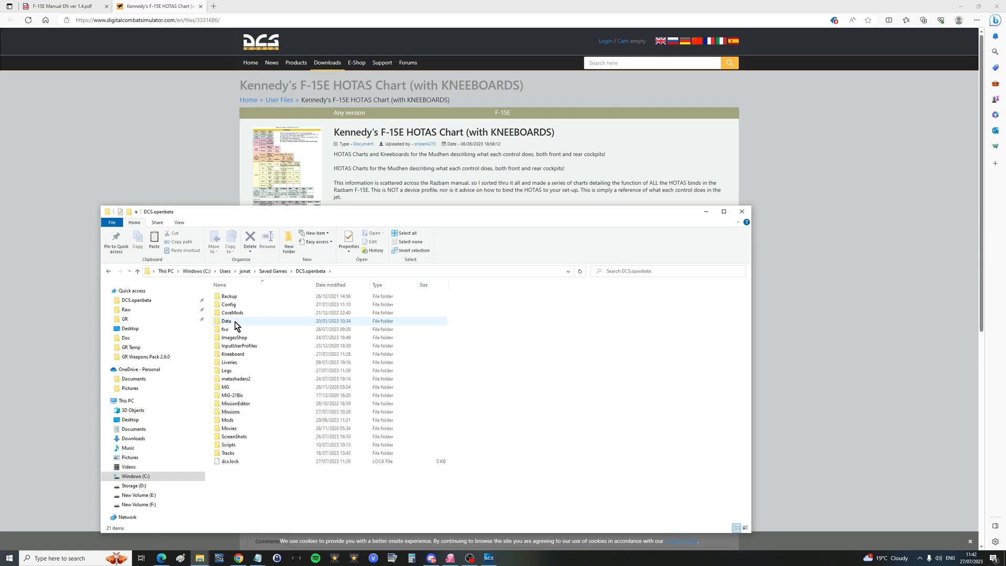
double_click(232, 354)
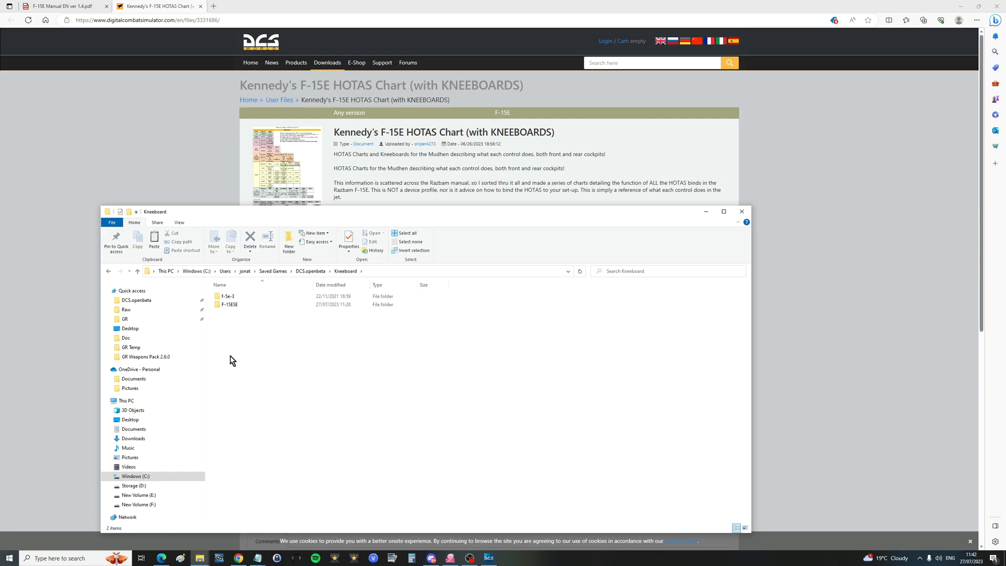
mouse_move(289, 376)
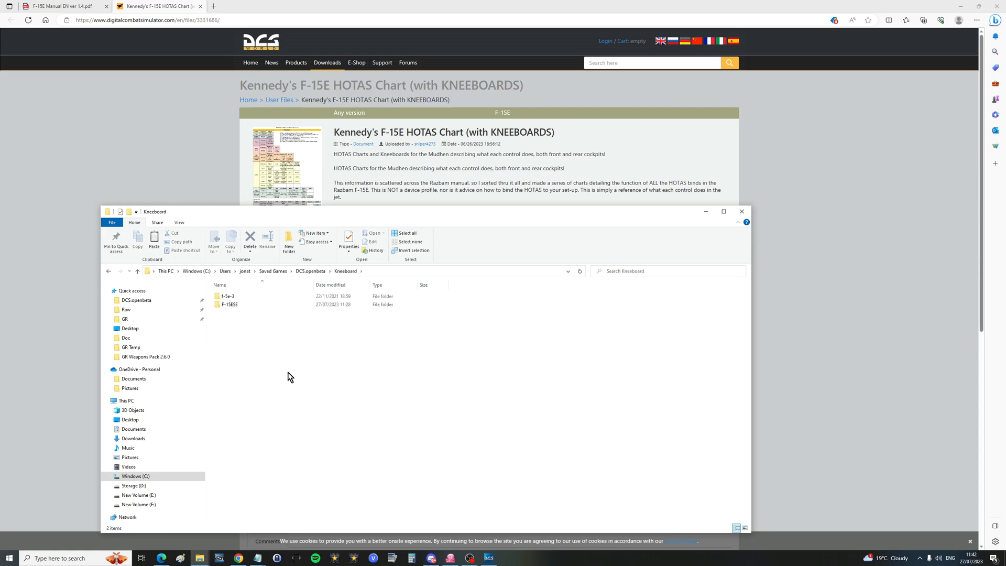
double_click(228, 304)
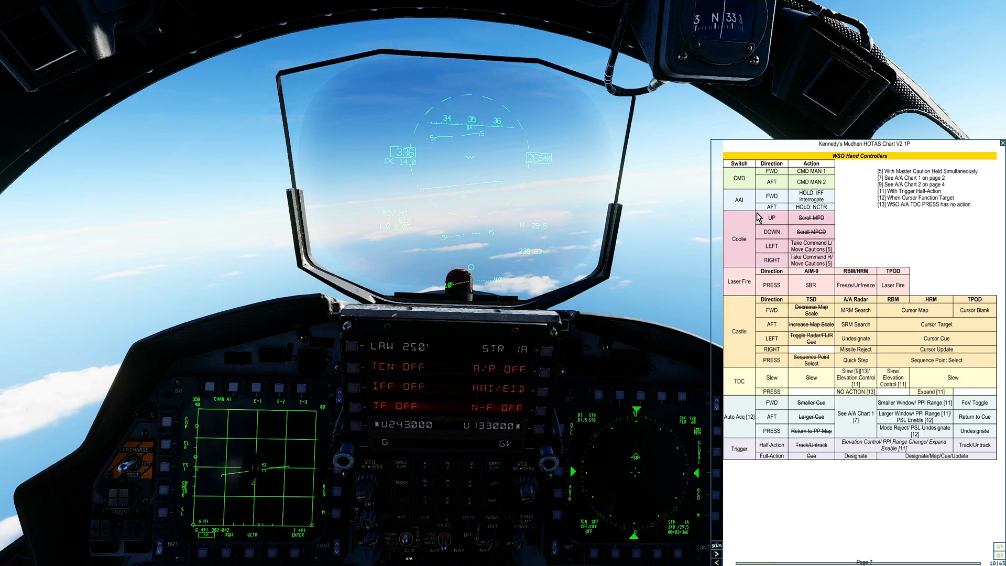
mouse_move(740, 211)
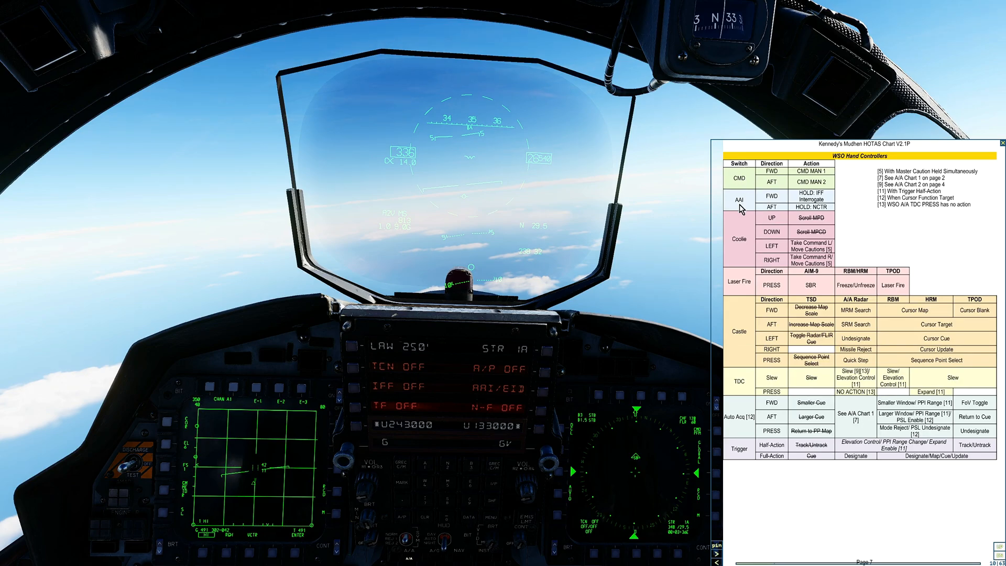
mouse_move(783, 352)
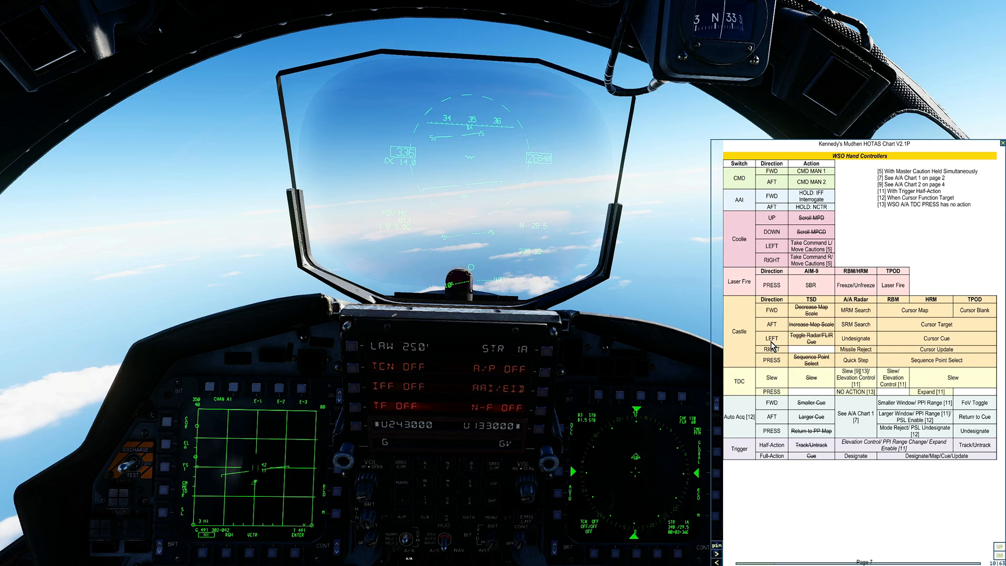
mouse_move(780, 340)
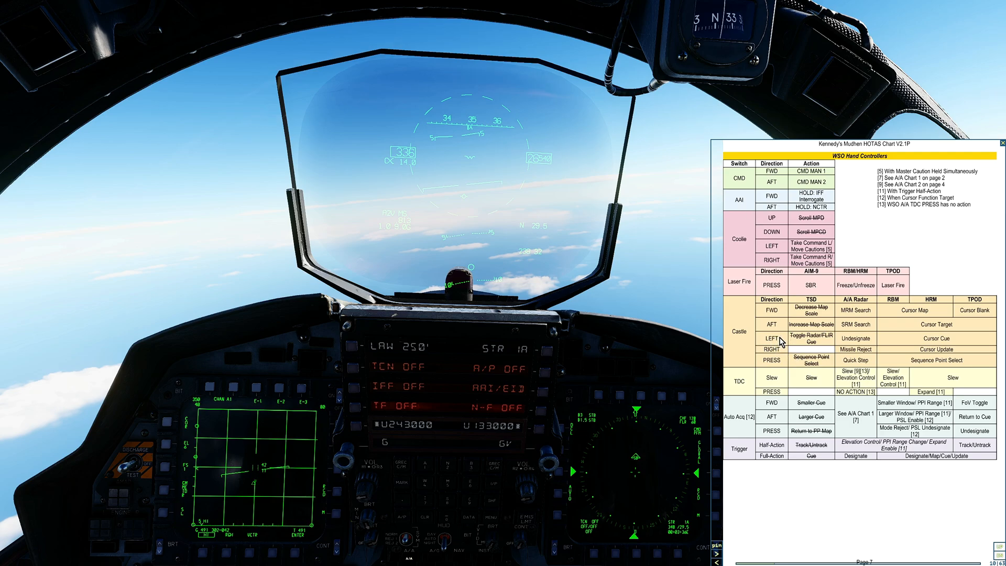
mouse_move(780, 357)
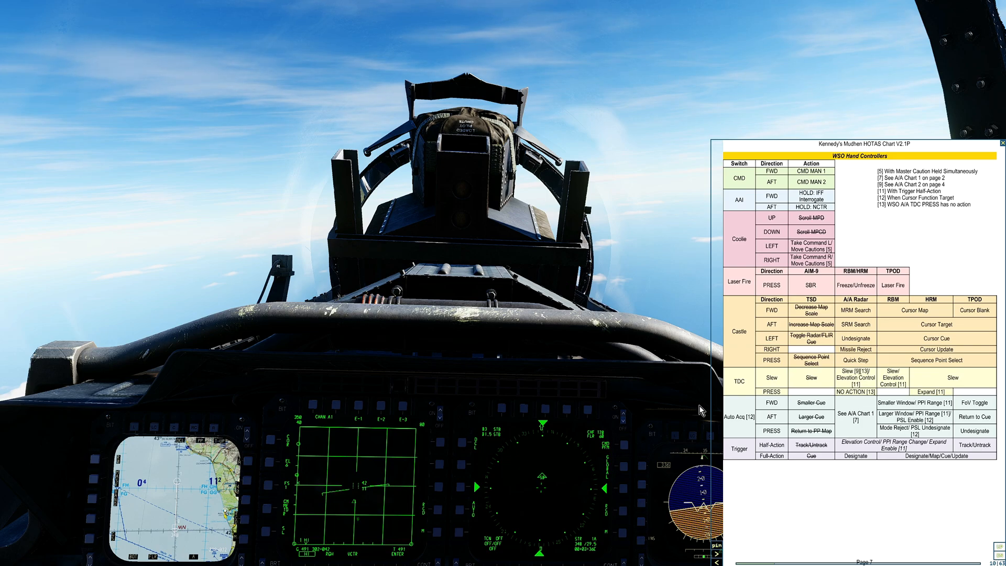
mouse_move(738, 430)
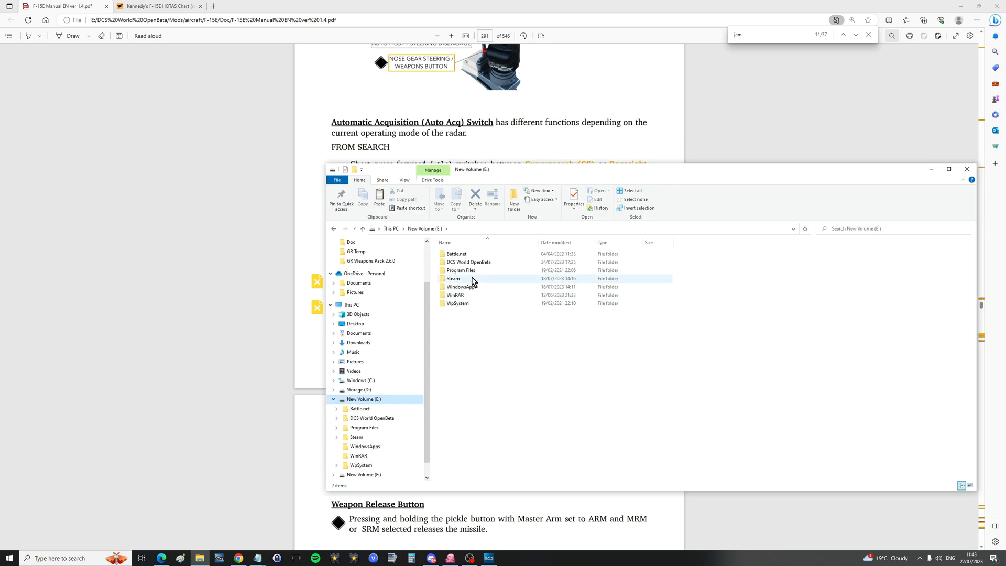
- Browse to E:\DCS World OpenBeta\Mods\aircraft\F-15E for the manual, then close File Explorer
double_click(468, 262)
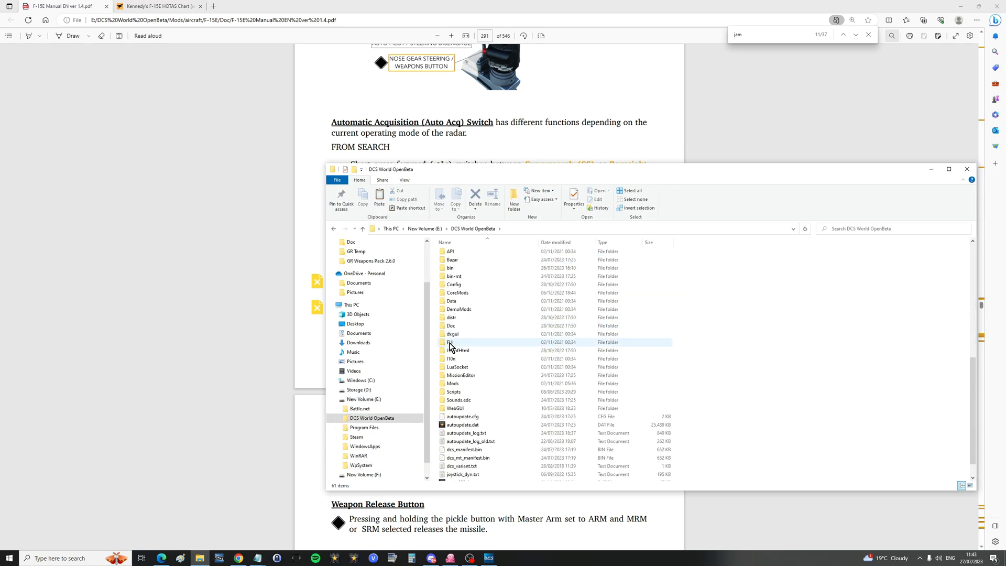
double_click(452, 383)
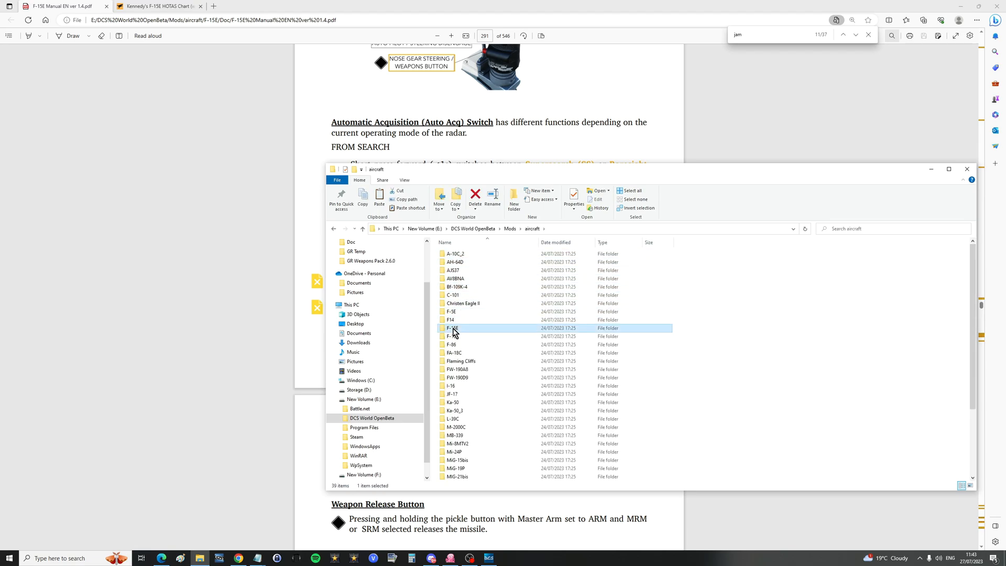
double_click(452, 327)
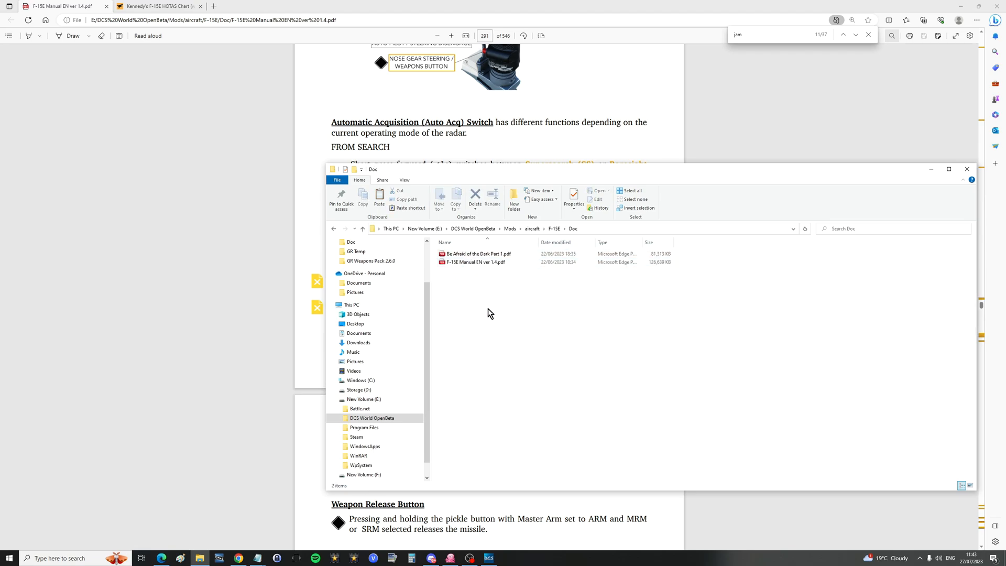
click(966, 170)
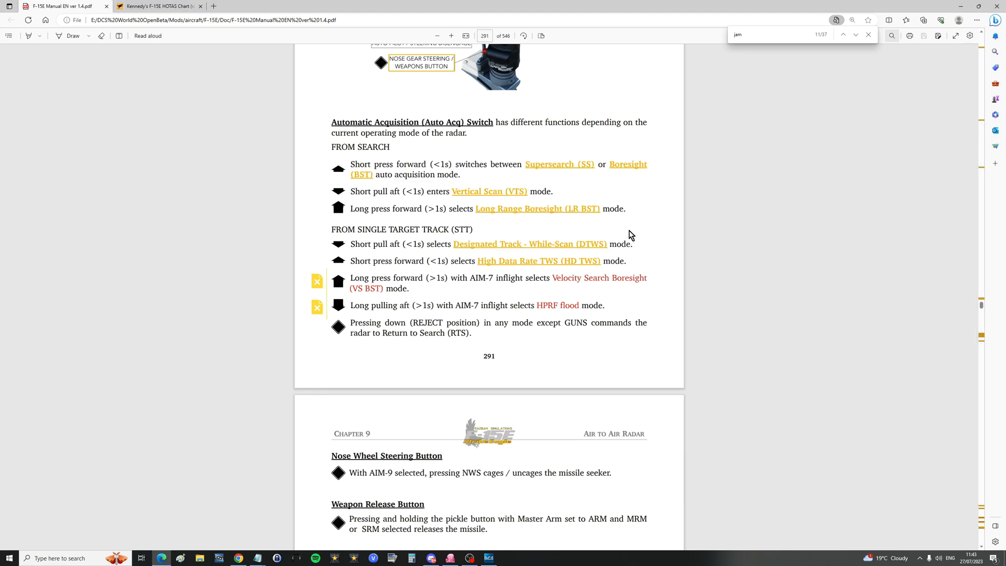
mouse_move(628, 261)
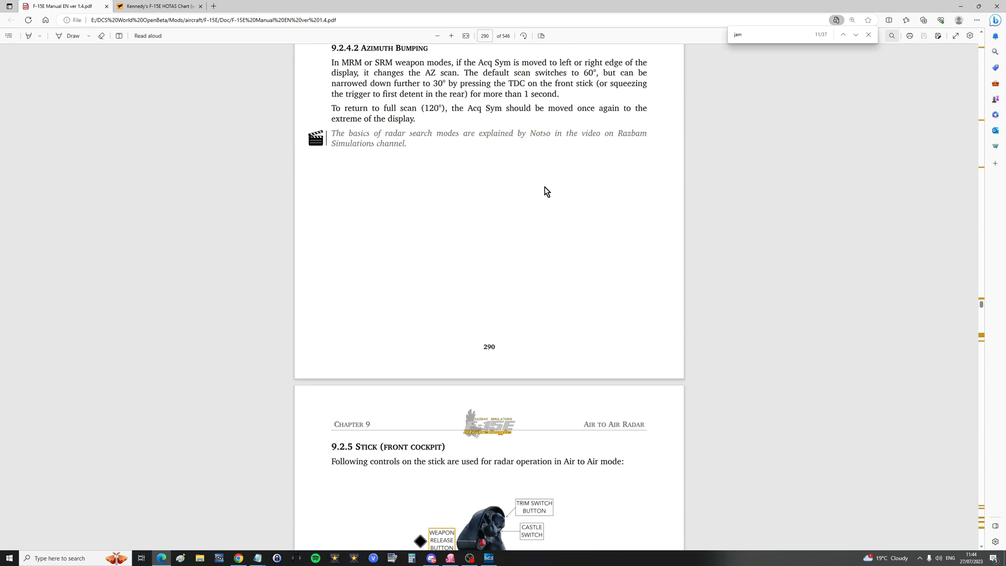
- Scroll the F-15E manual from the stick controls on page 291 to the Castle Switch on page 296
scroll(down, 3)
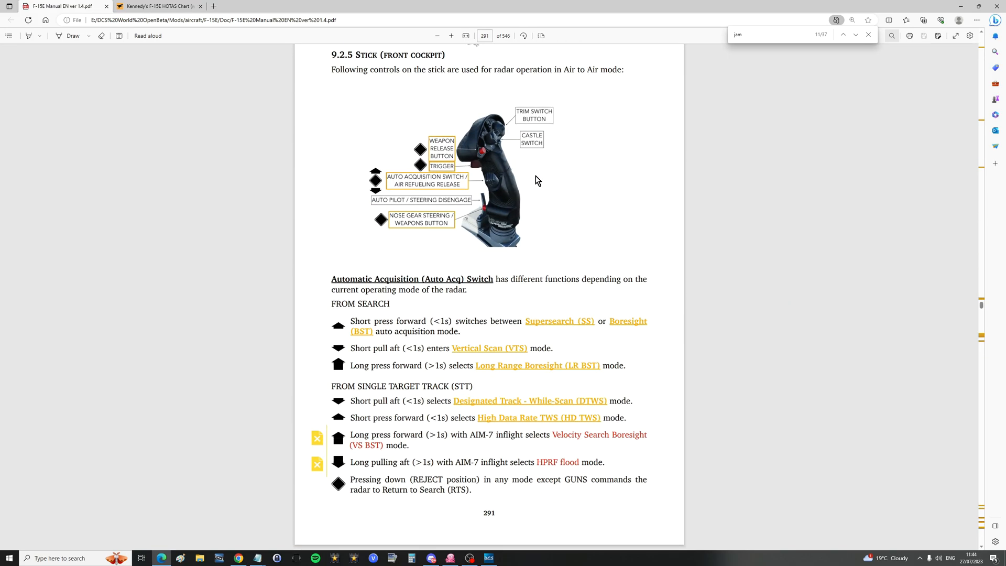
scroll(down, 3)
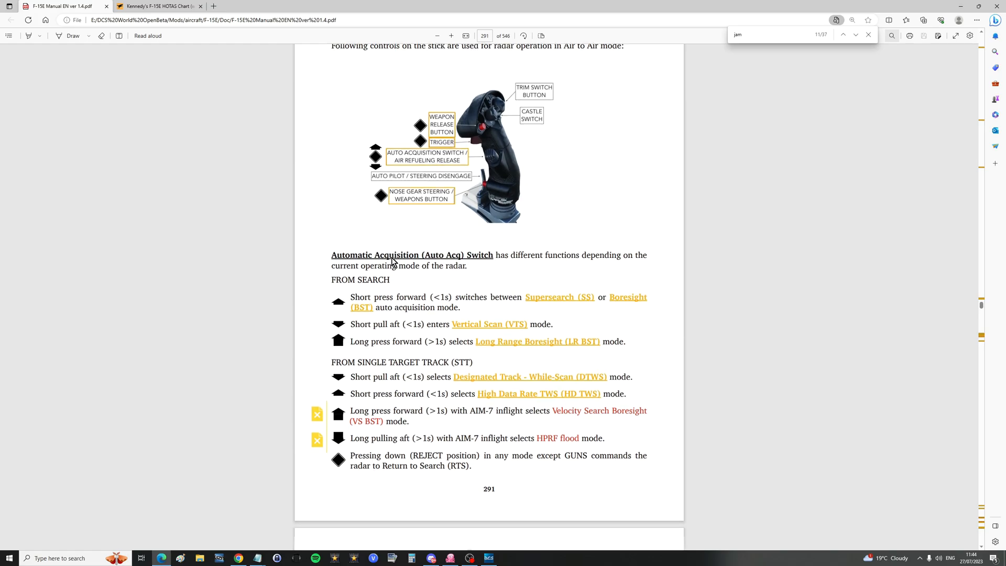
scroll(down, 3)
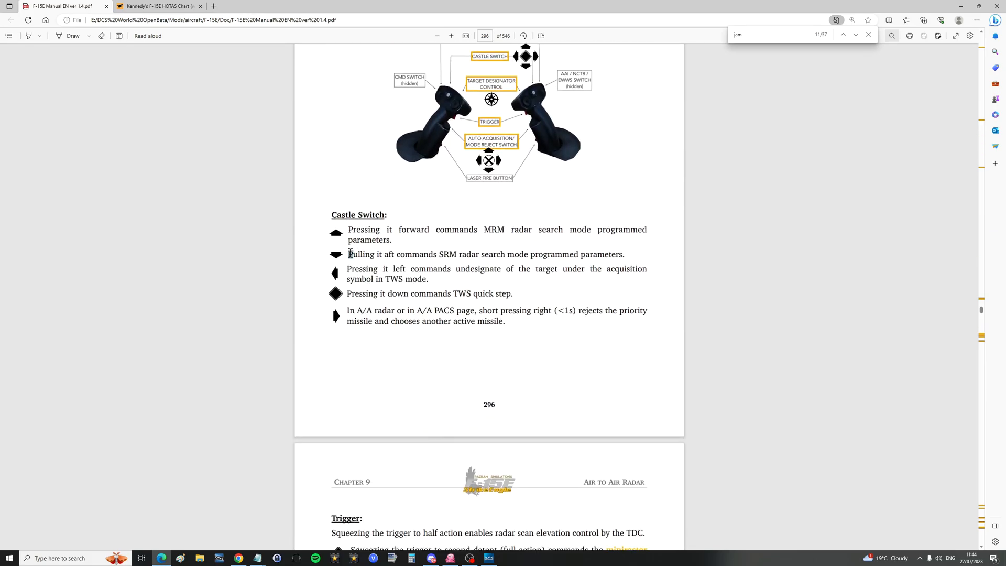
drag(347, 268, 646, 268)
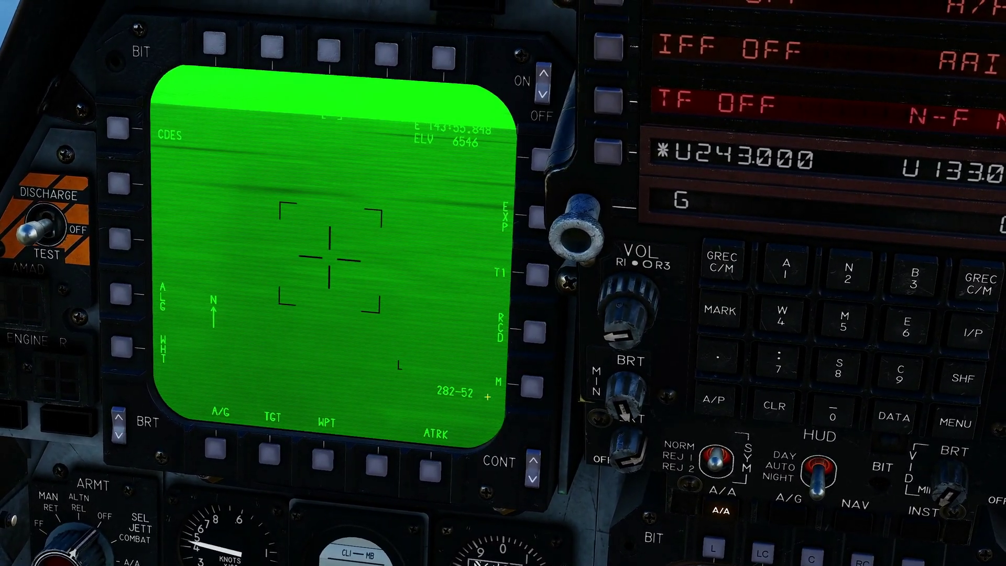
- Zoom the view out to the full rear cockpit showing the targeting pod display and HUD
scroll(down, 3)
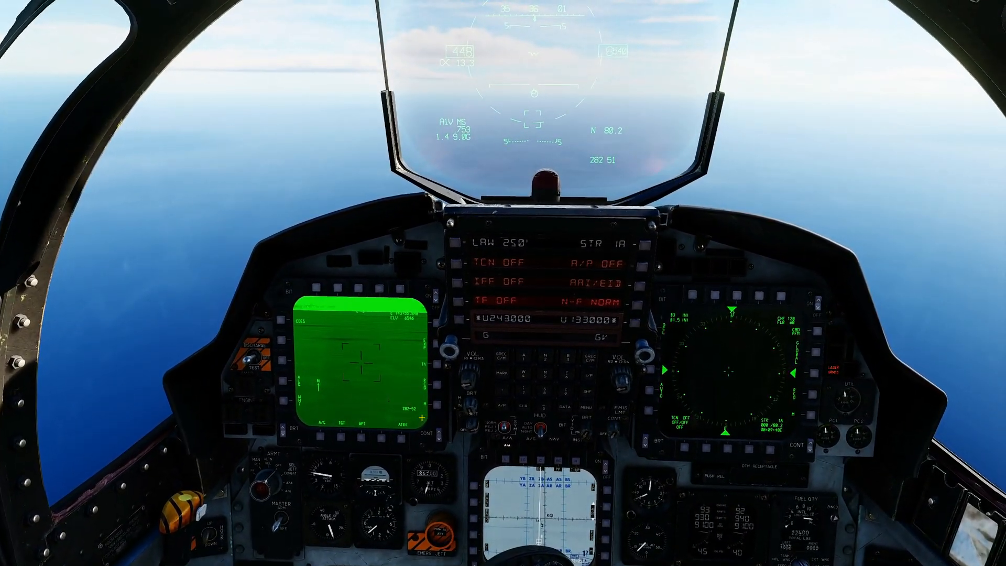